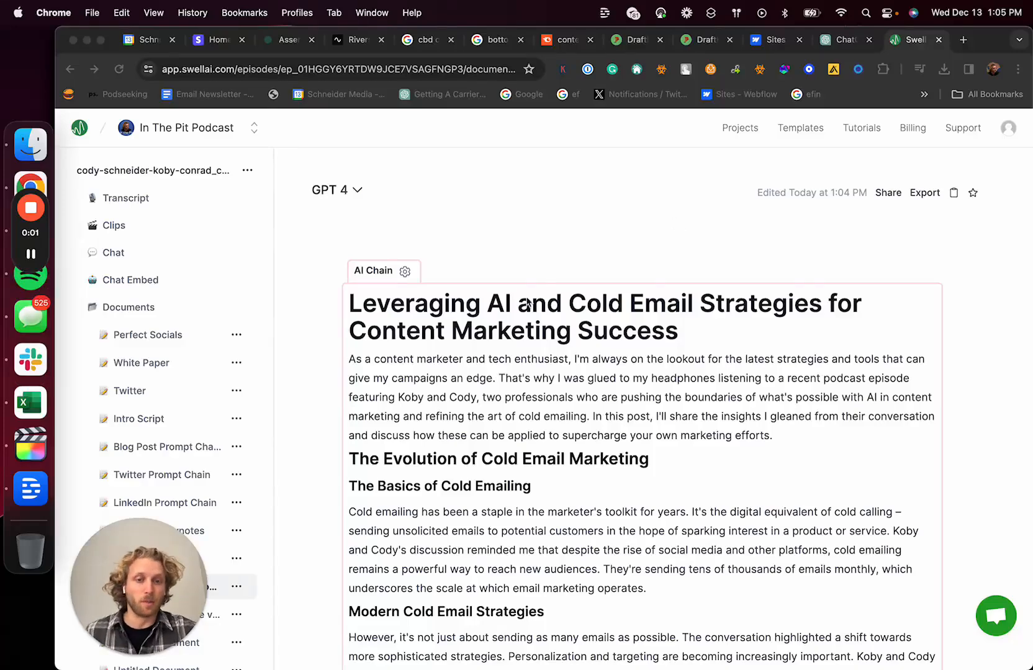
{"action": "mouse_move", "coordinate": [966, 35]}
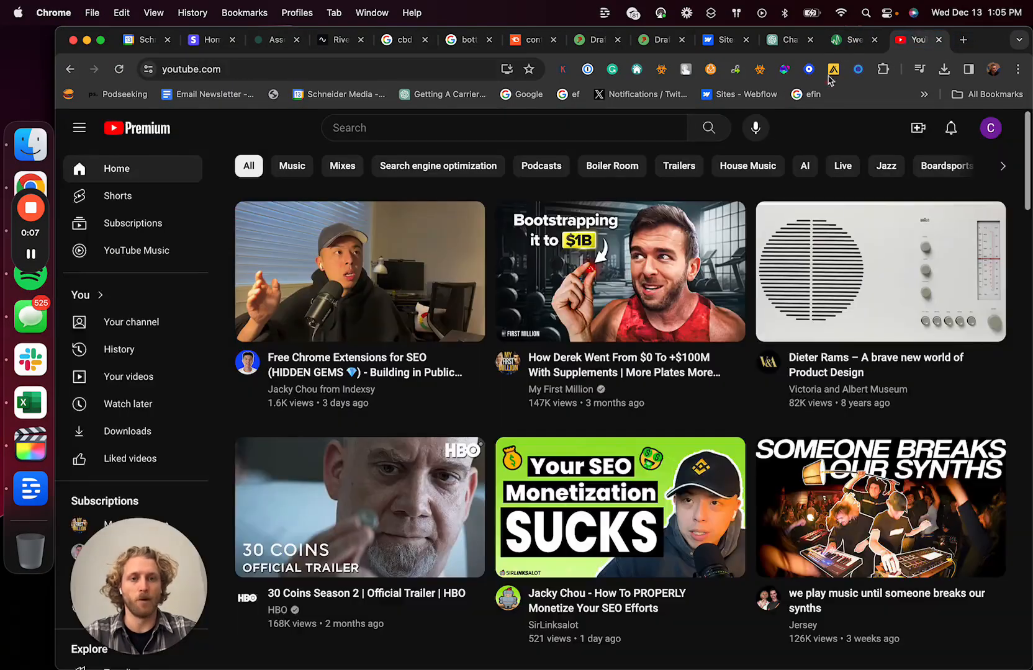
{"action": "mouse_move", "coordinate": [526, 236]}
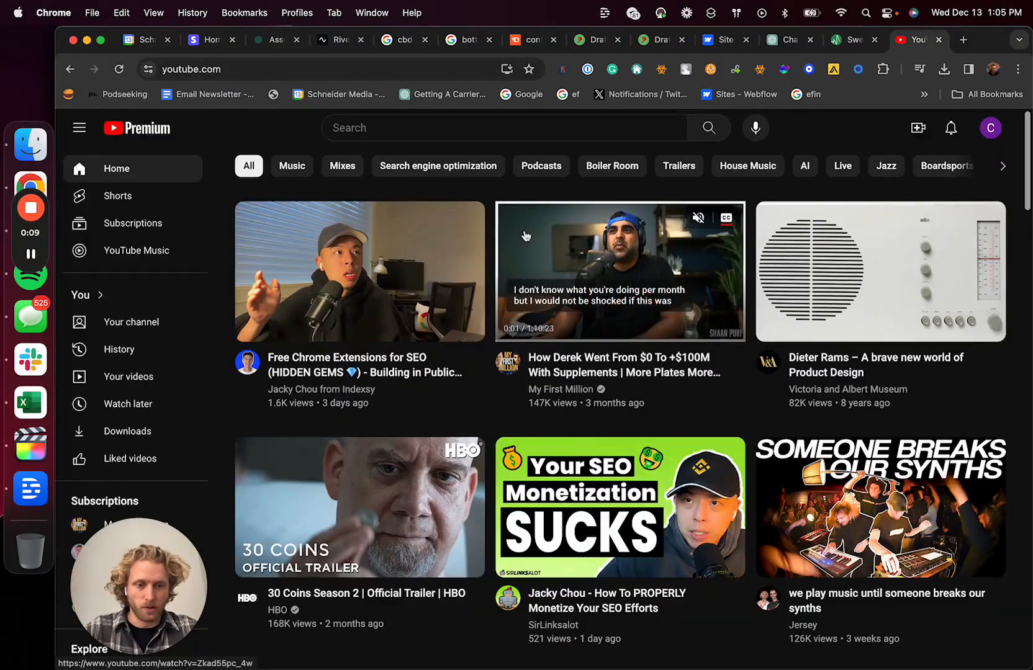
Step: Open and dismiss YouTube search suggestions, glance at Swell AI, then return to YouTube's home feed
{"action": "left_click", "coordinate": [503, 128]}
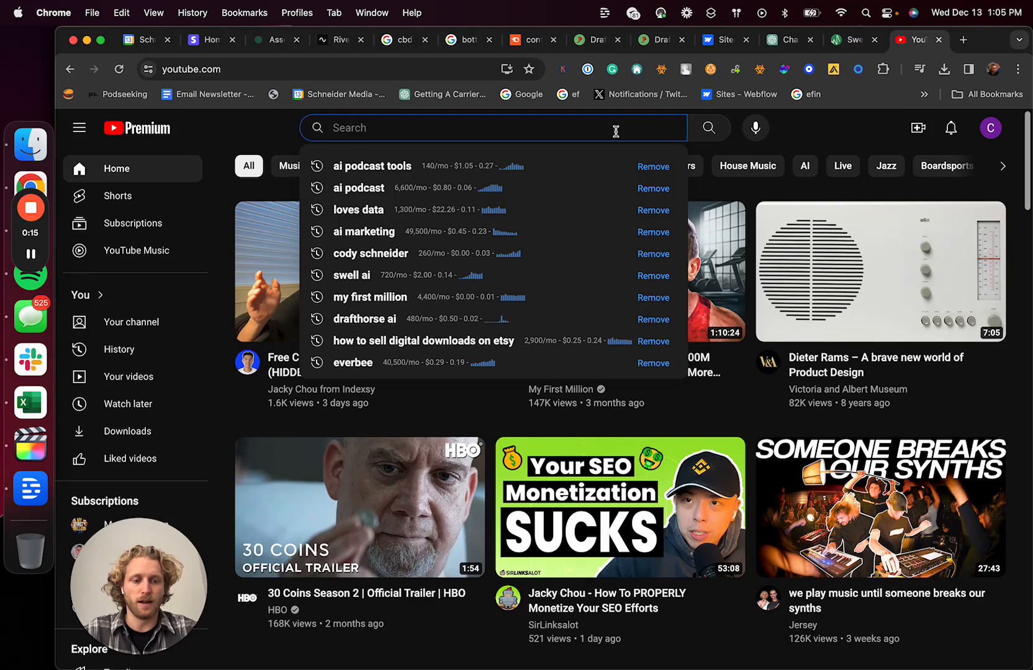
{"action": "left_click", "coordinate": [749, 198]}
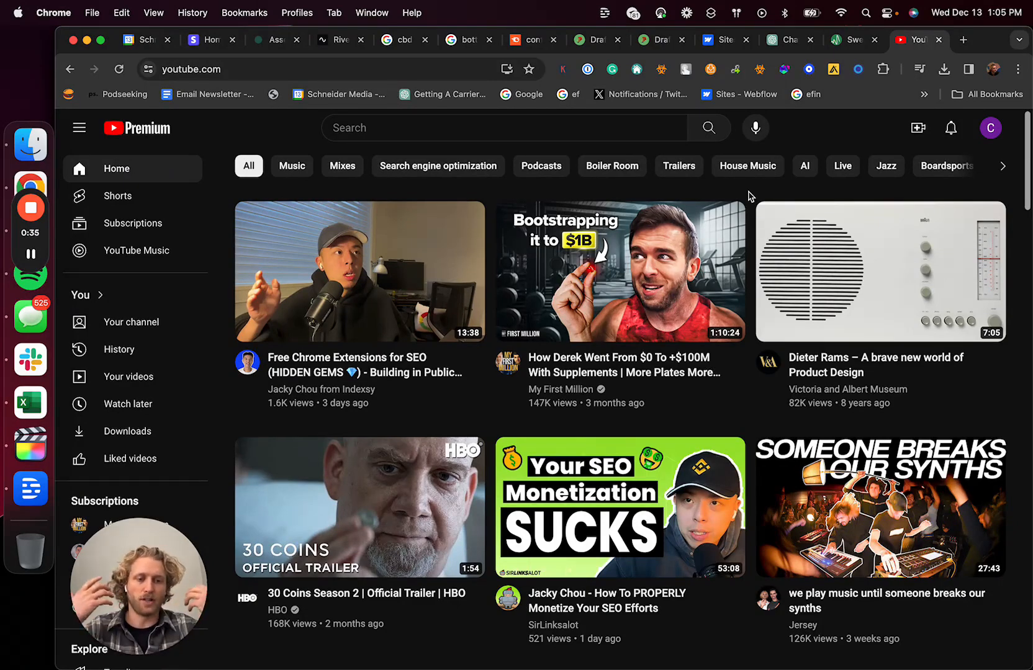
{"action": "left_click", "coordinate": [848, 40]}
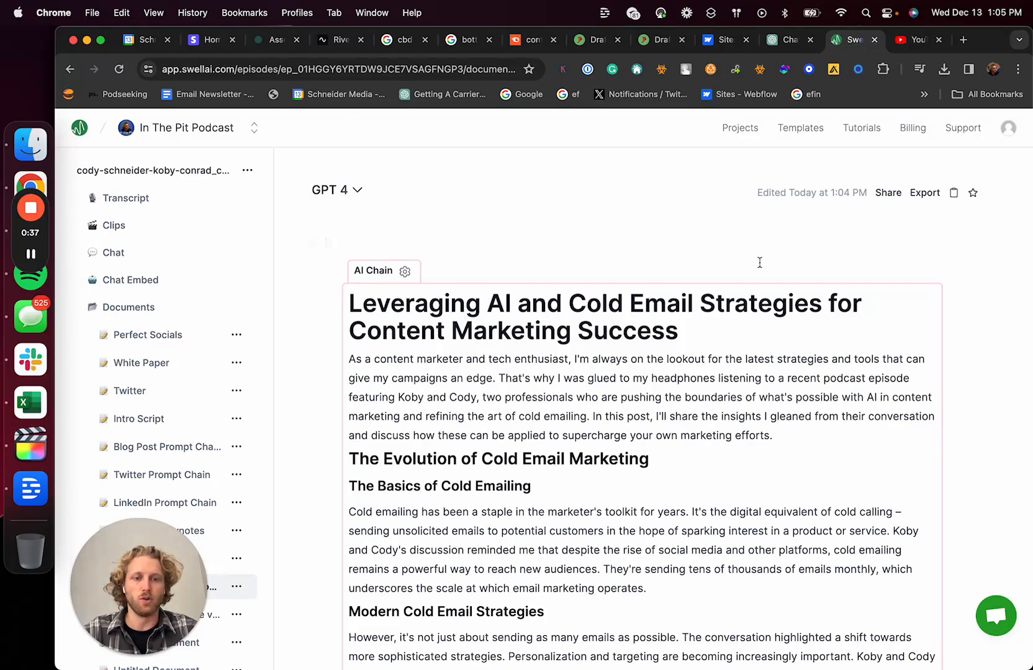
{"action": "left_click", "coordinate": [916, 40]}
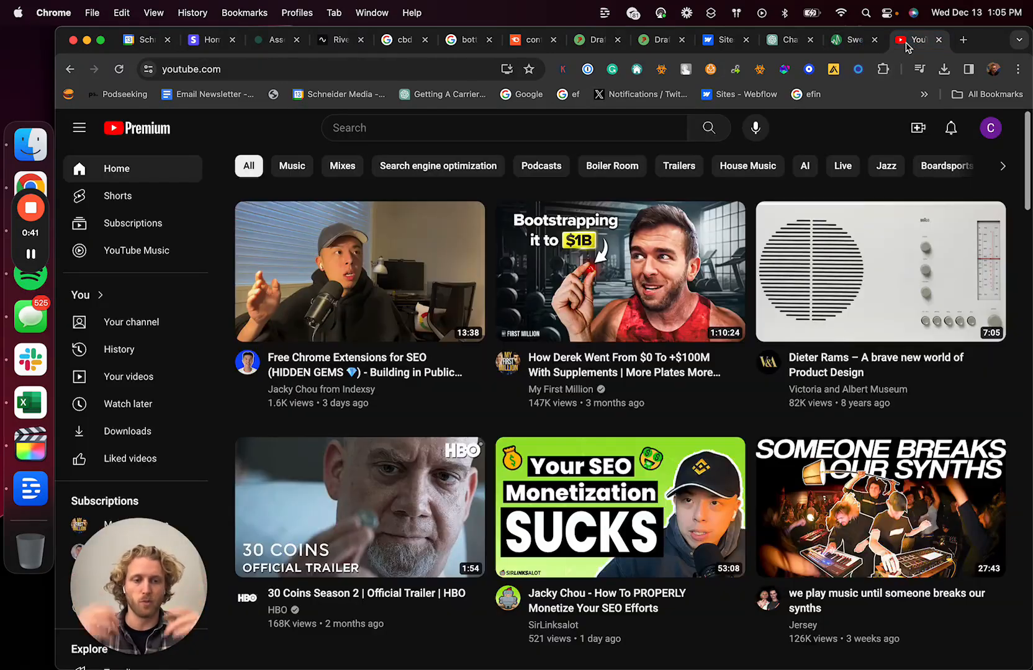
{"action": "mouse_move", "coordinate": [915, 40]}
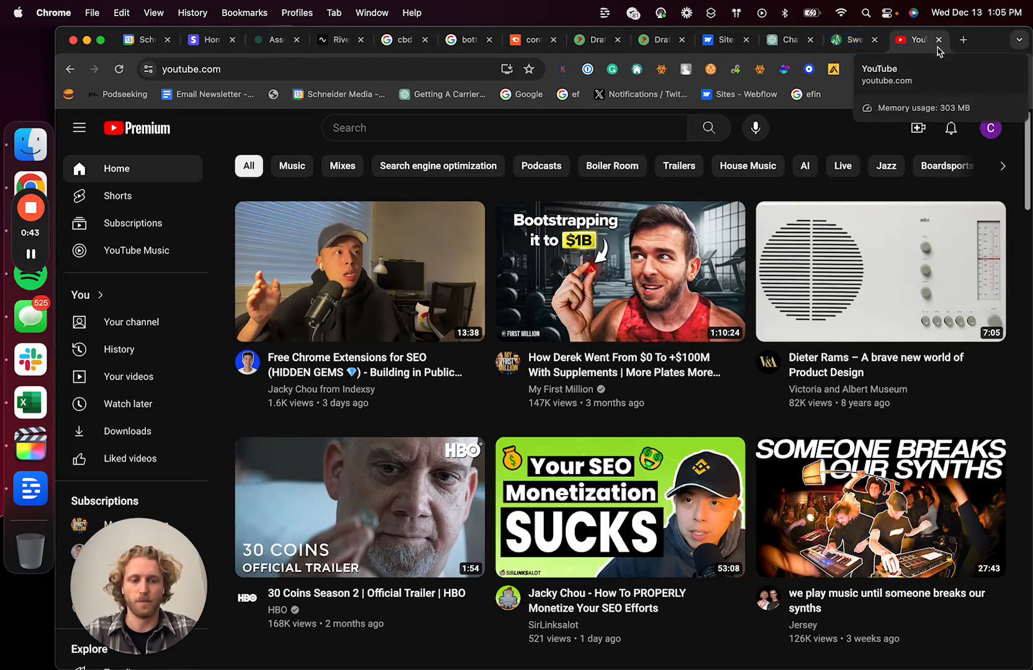
{"action": "mouse_move", "coordinate": [857, 39]}
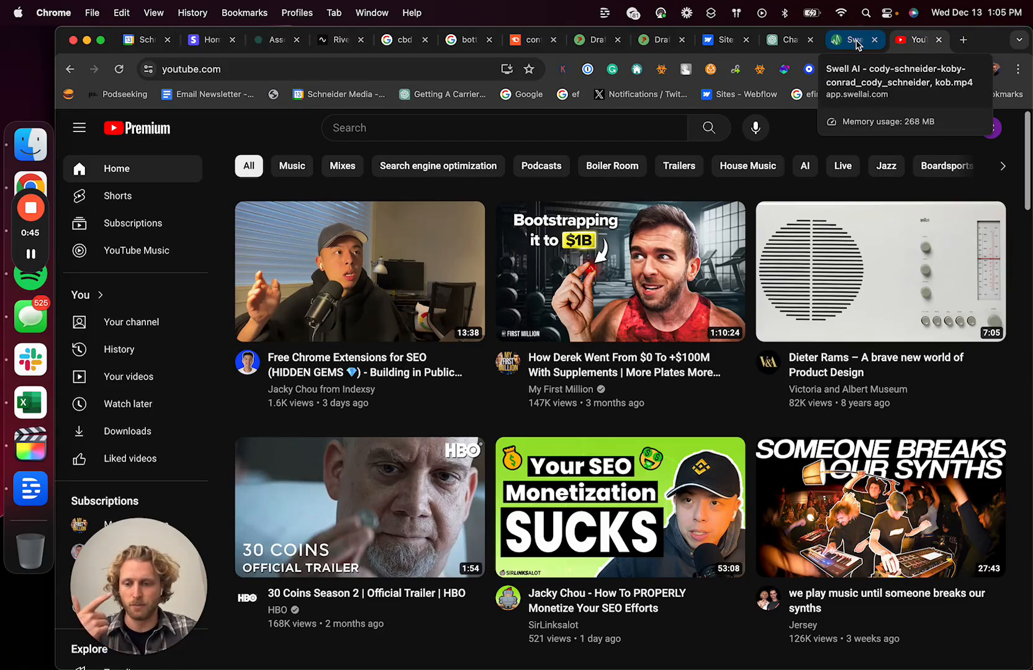
{"action": "mouse_move", "coordinate": [847, 48]}
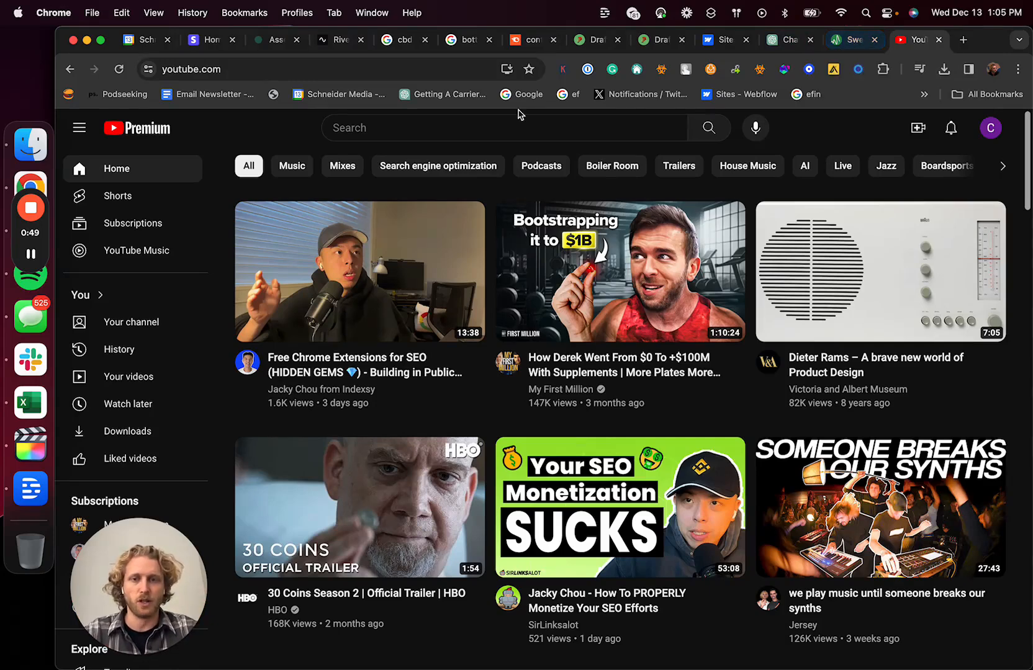
{"action": "mouse_move", "coordinate": [359, 271]}
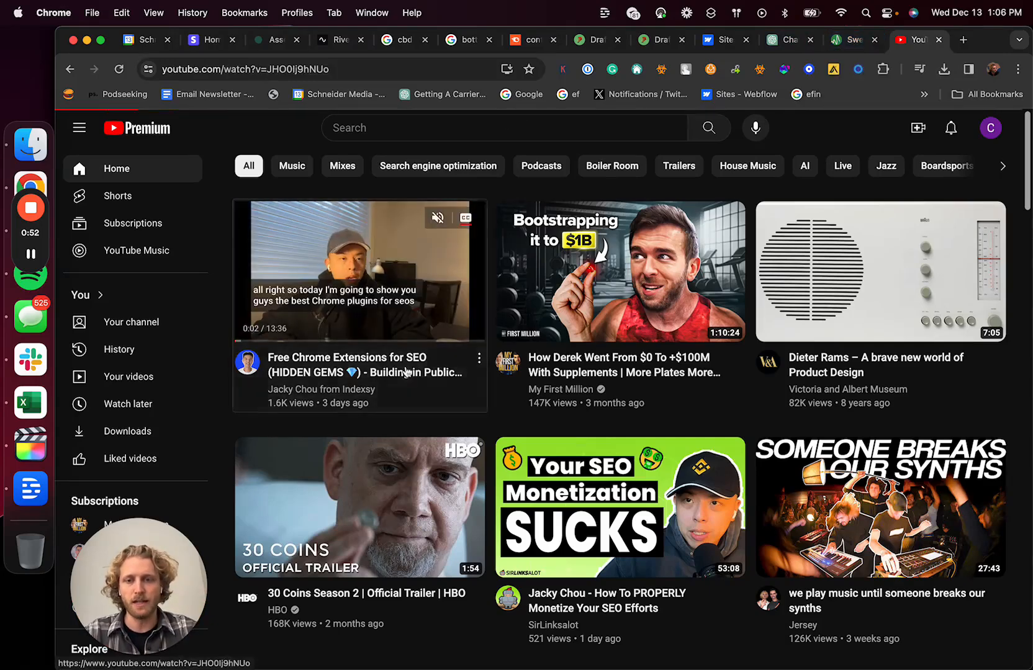
Step: Open the Free Chrome Extensions for SEO video, copy its URL, and return to Swell AI projects
{"action": "left_click", "coordinate": [358, 267]}
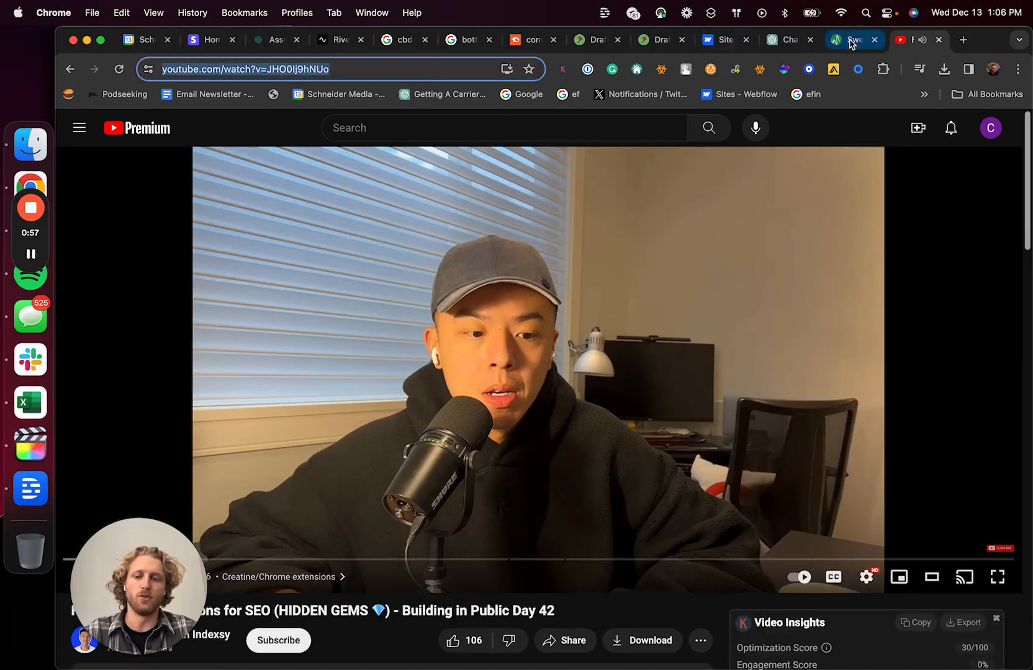
{"action": "left_click", "coordinate": [850, 40]}
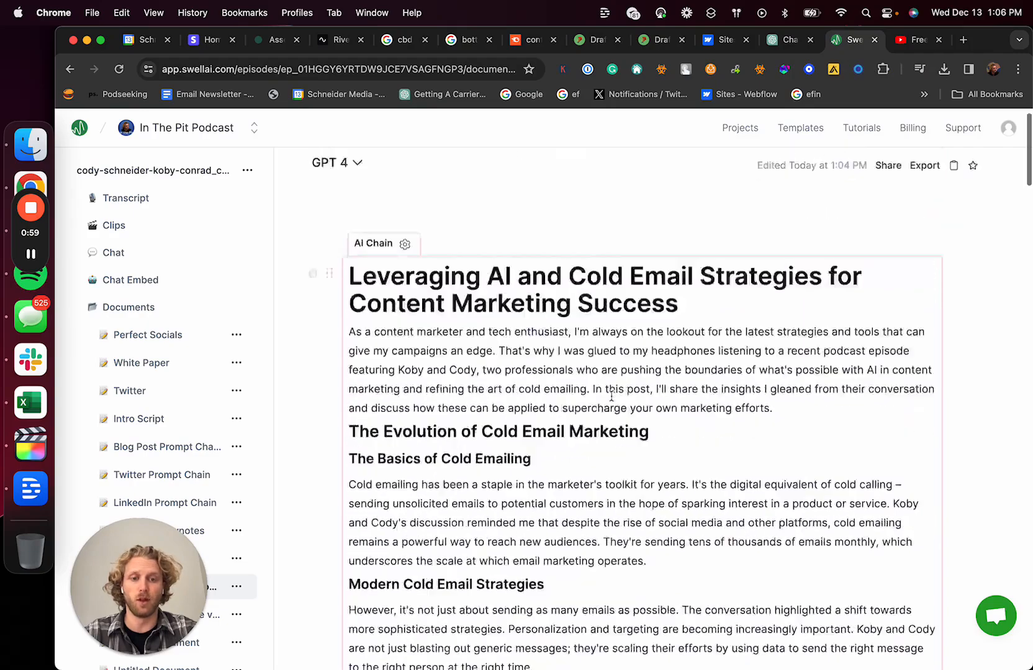
{"action": "left_click", "coordinate": [915, 40]}
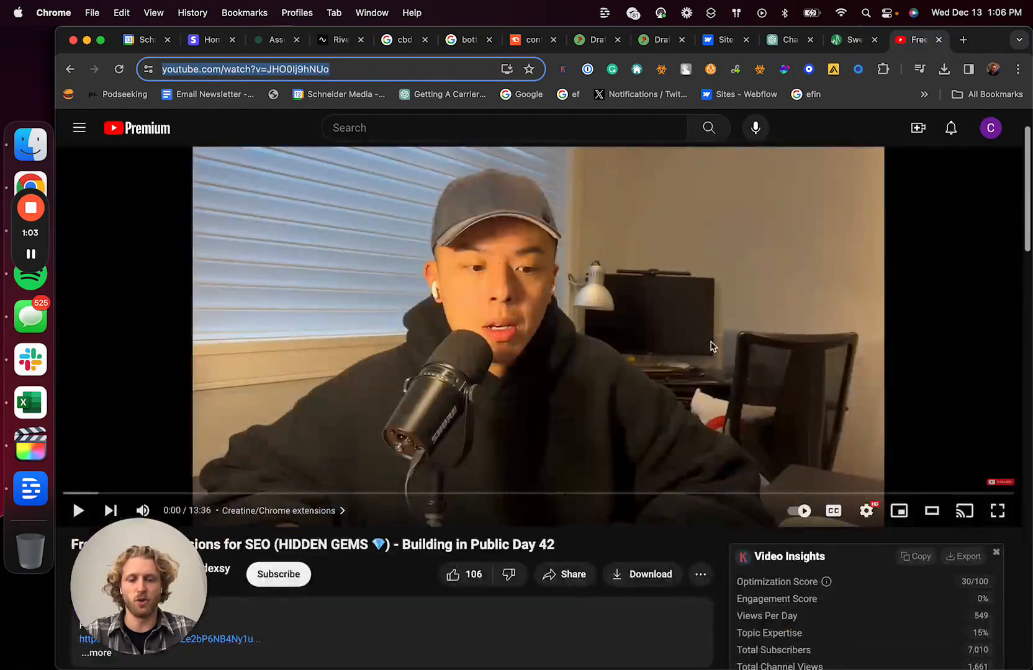
{"action": "left_click", "coordinate": [853, 39]}
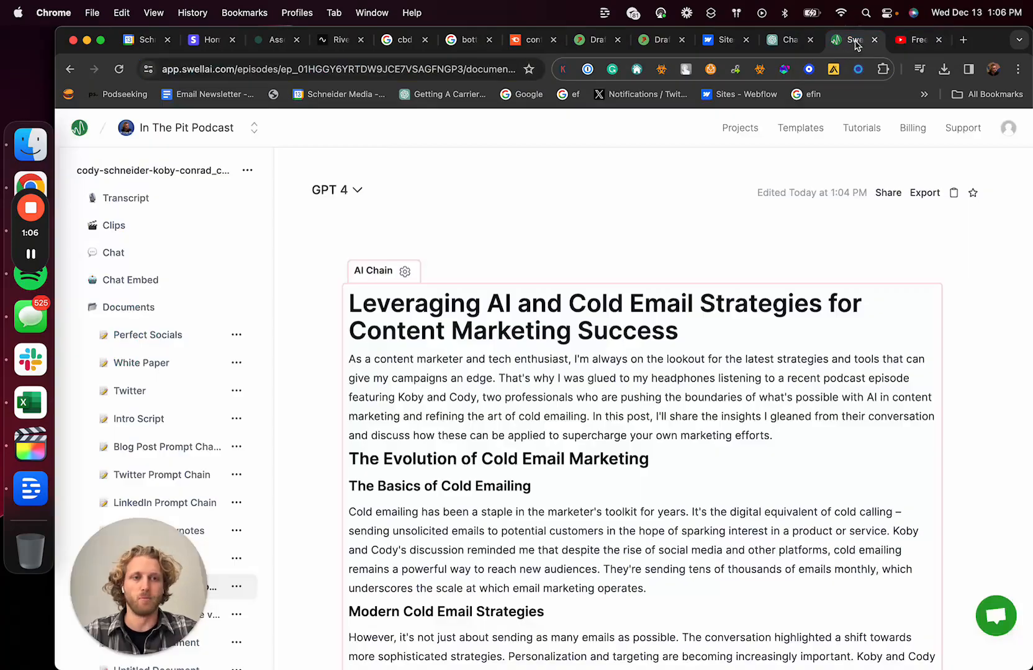
{"action": "left_click", "coordinate": [853, 39]}
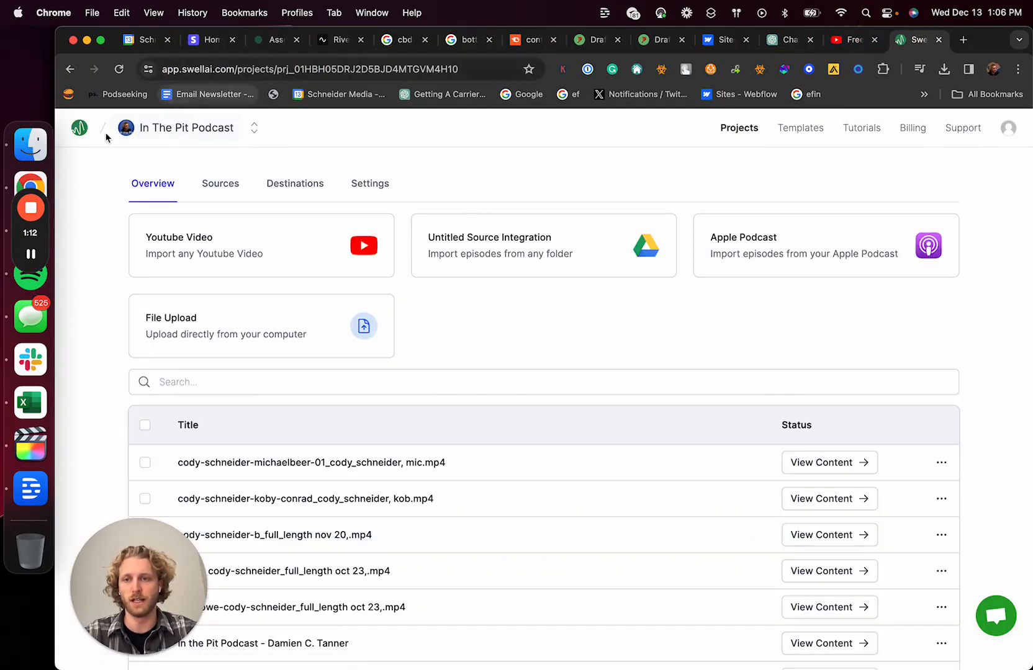
Step: Paste the SEO extensions video link into the Swell AI project's YouTube import and start importing
{"action": "left_click", "coordinate": [78, 128]}
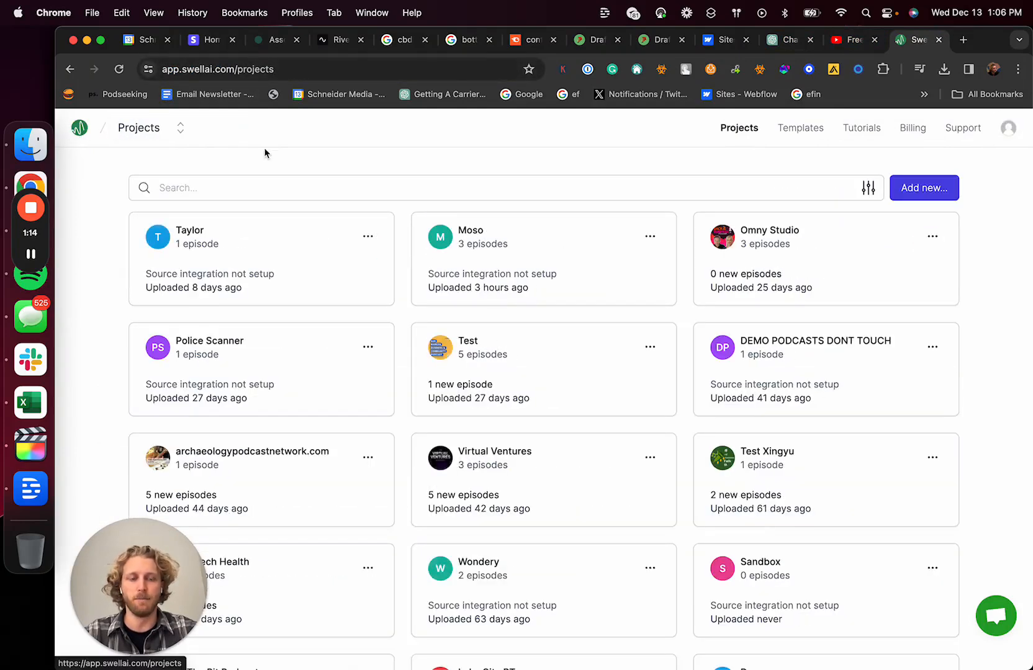
{"action": "mouse_move", "coordinate": [397, 169]}
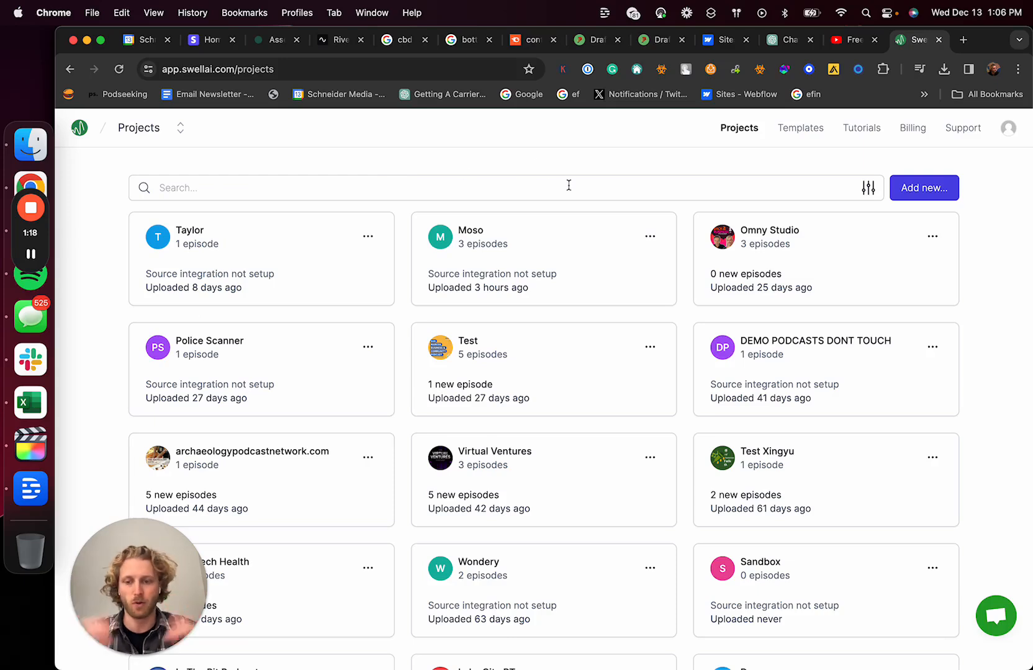
{"action": "mouse_move", "coordinate": [912, 197]}
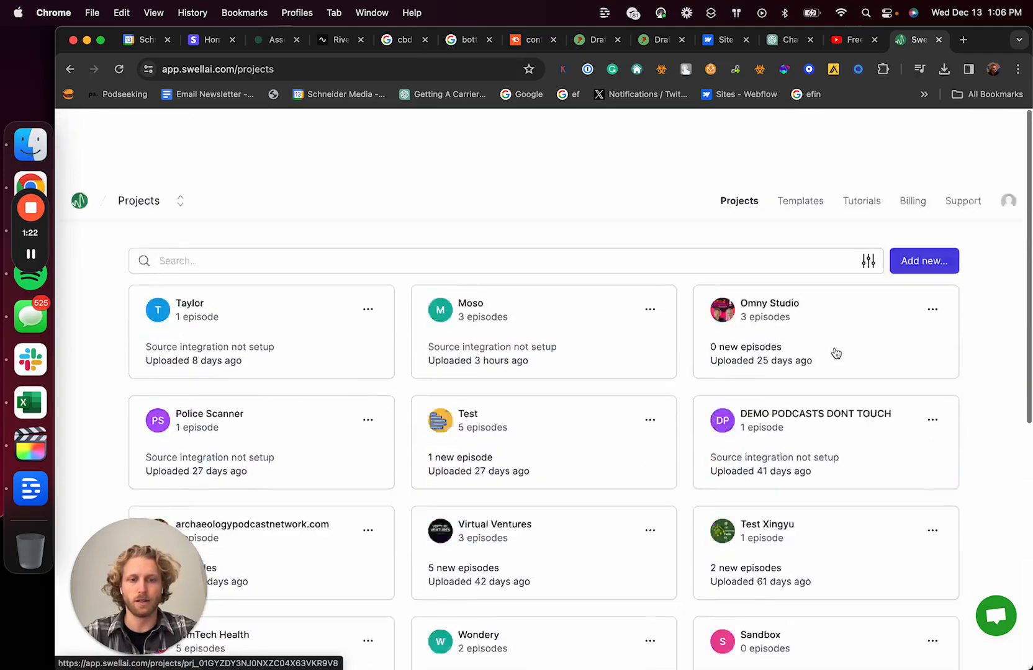
{"action": "scroll", "scroll_direction": "down", "scroll_amount": 3}
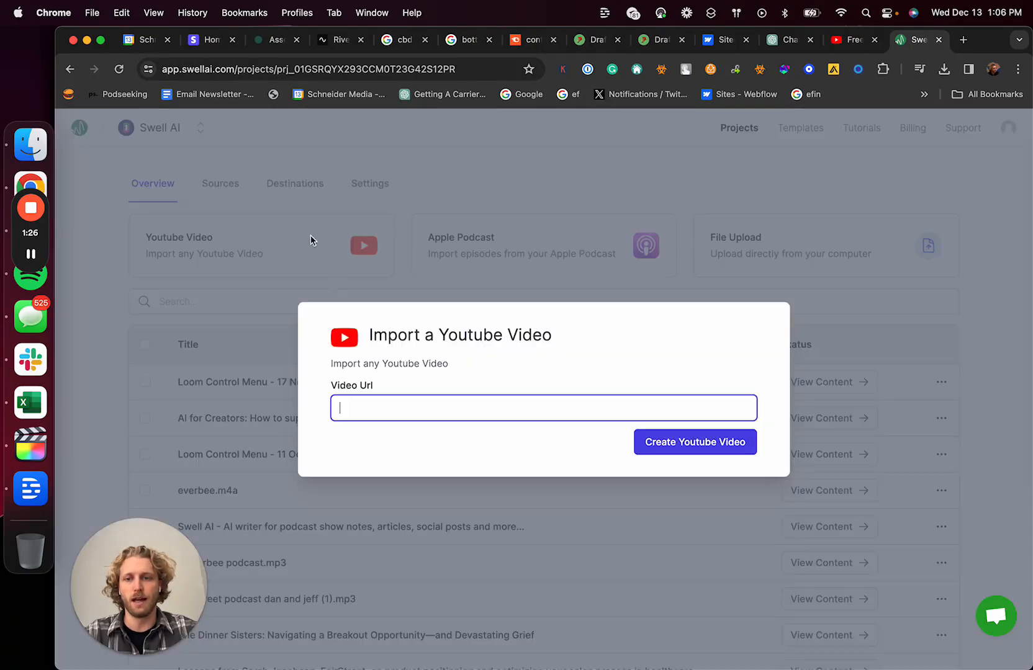
{"action": "left_click", "coordinate": [695, 442]}
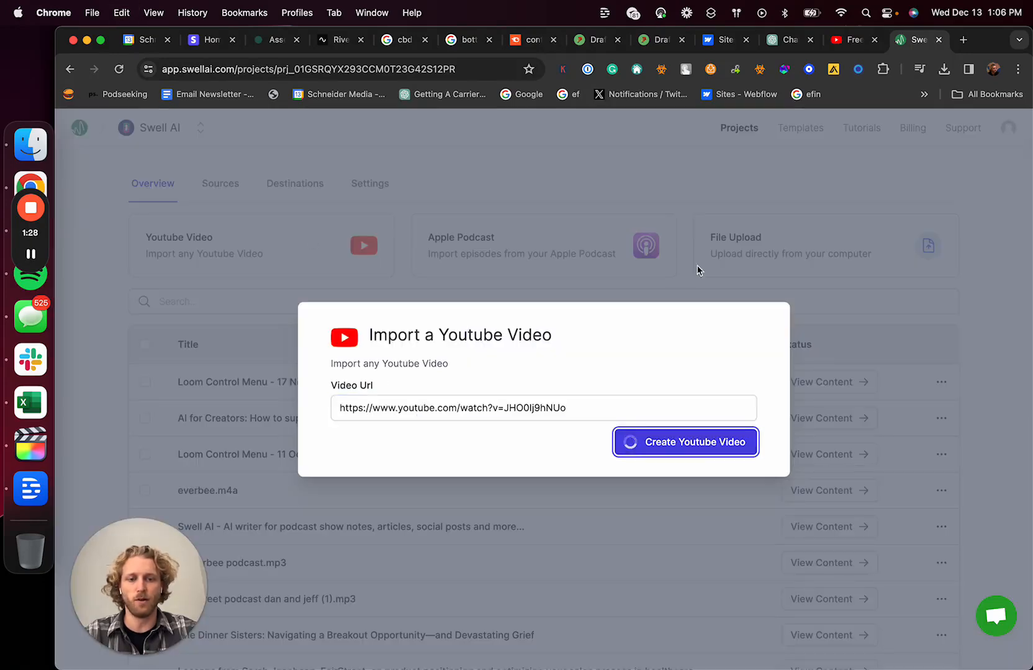
{"action": "left_click", "coordinate": [686, 442]}
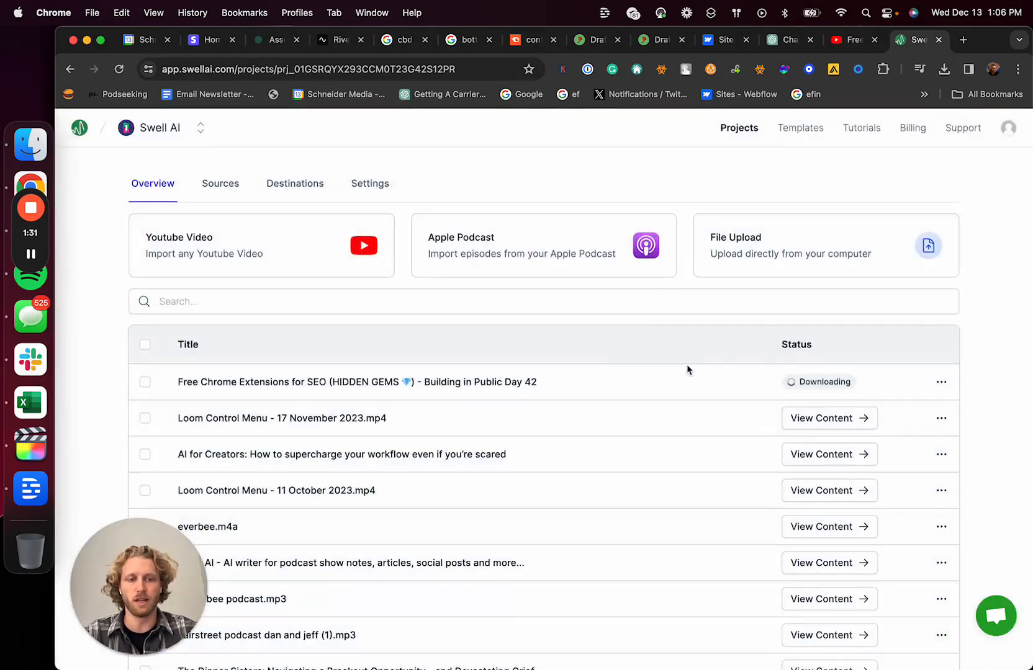
{"action": "double_click", "coordinate": [263, 382]}
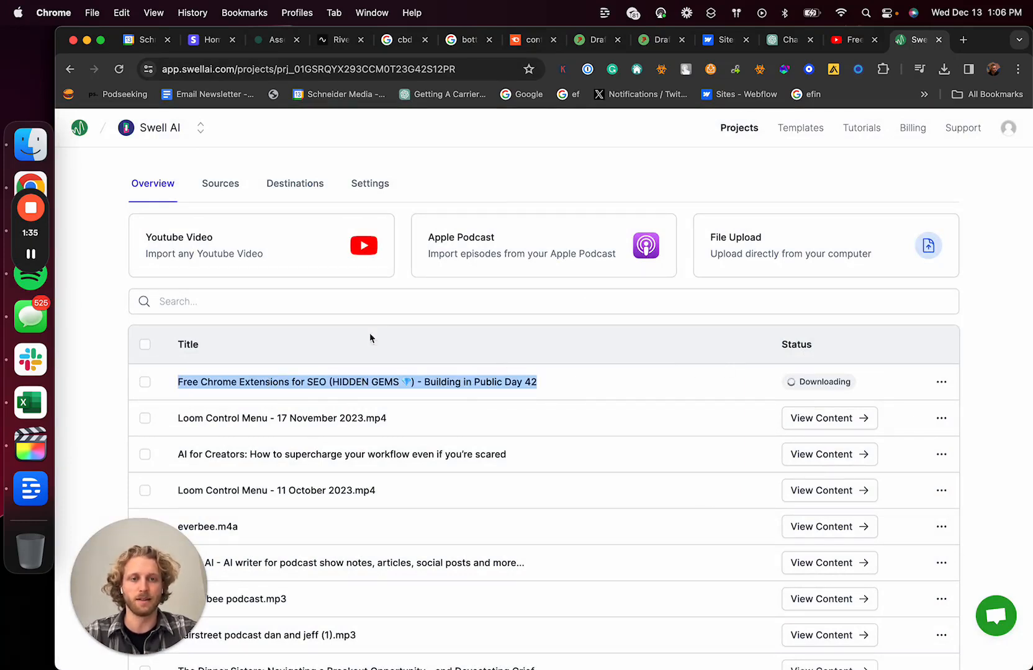
{"action": "mouse_move", "coordinate": [844, 49]}
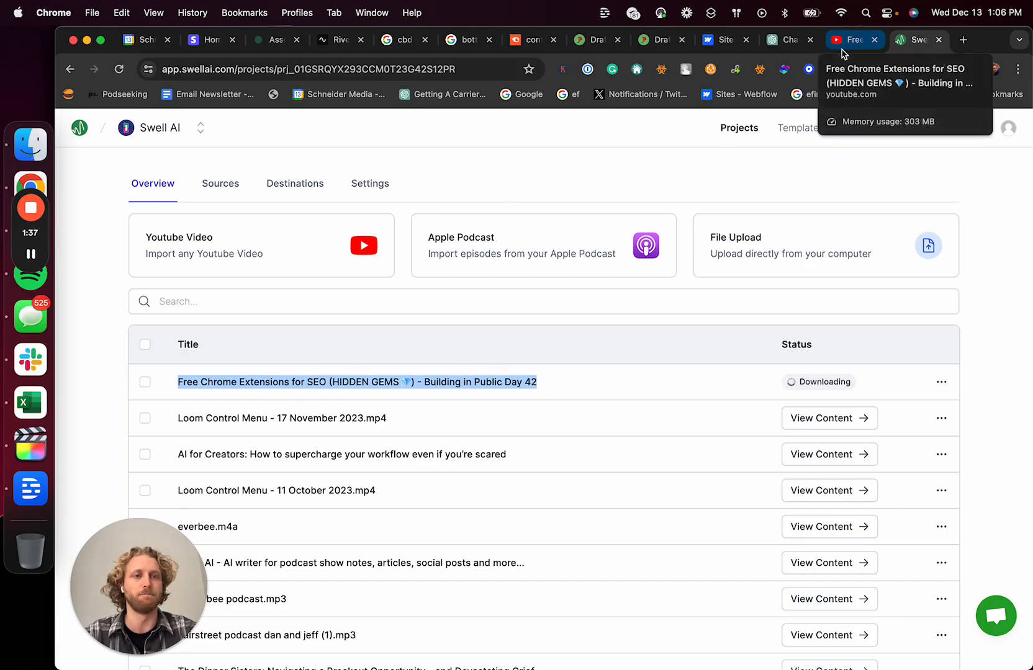
Step: Open the SEO video's YouTube transcript with timestamps hidden and copy the text
{"action": "left_click", "coordinate": [846, 40]}
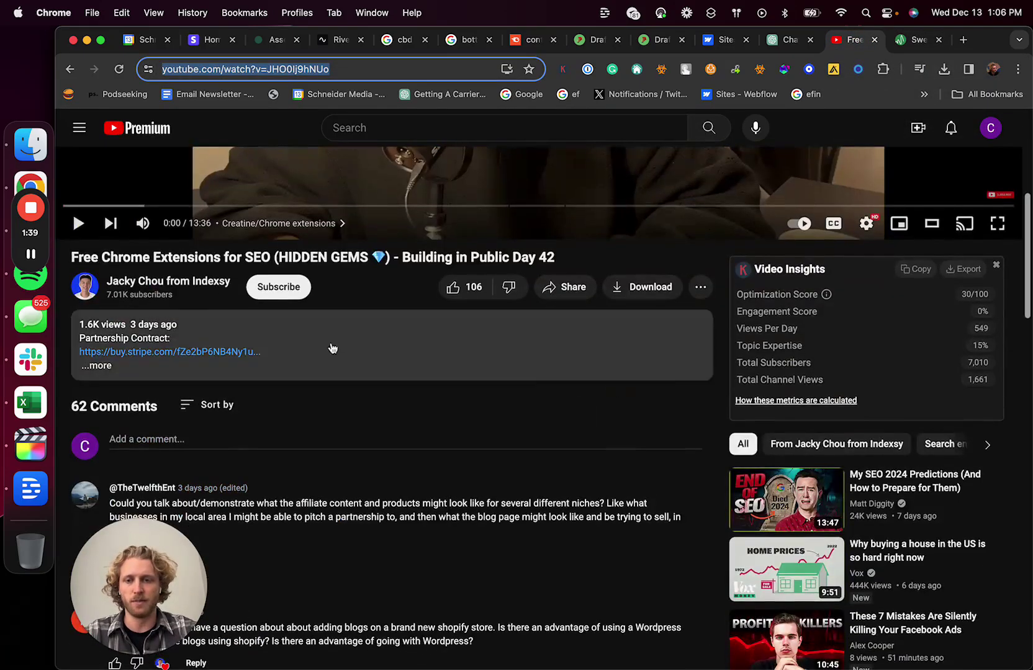
{"action": "left_click", "coordinate": [700, 287]}
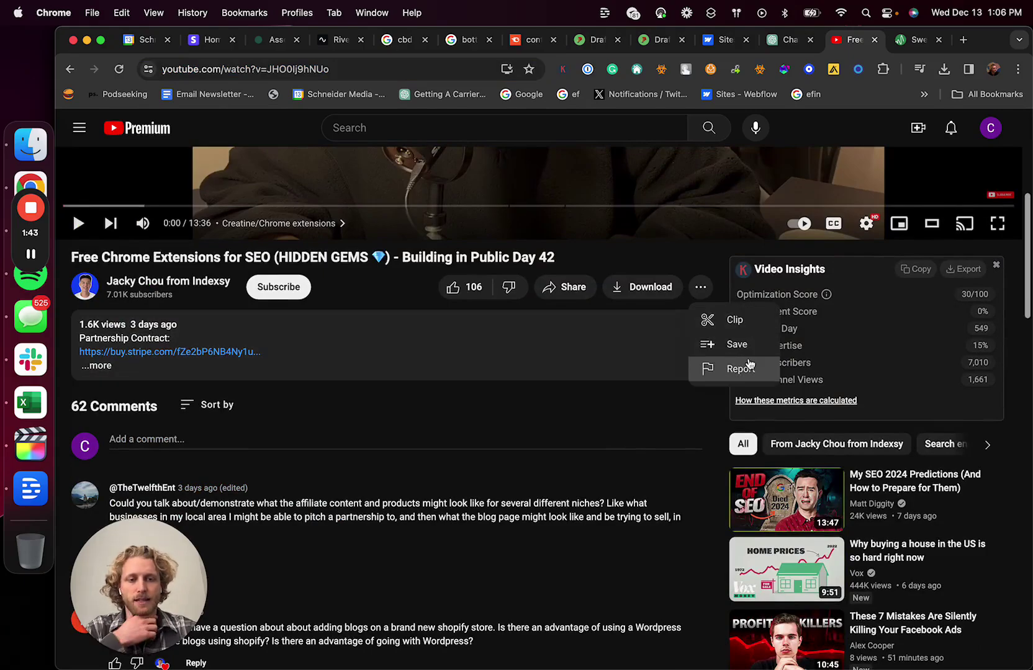
{"action": "scroll", "scroll_direction": "down", "scroll_amount": 3}
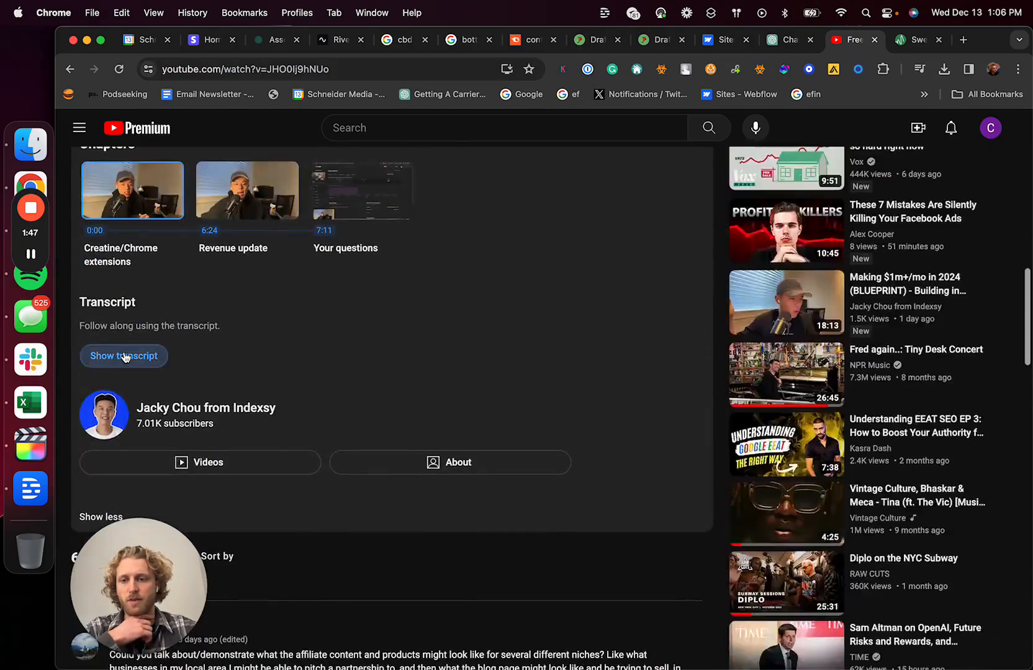
{"action": "left_click", "coordinate": [124, 356]}
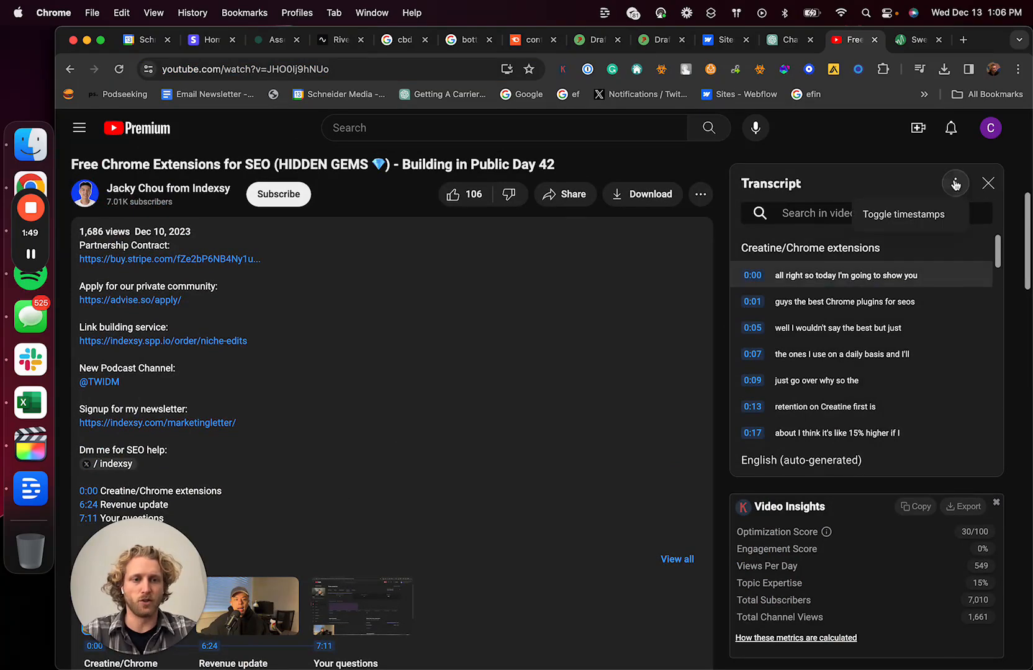
{"action": "left_click", "coordinate": [955, 183]}
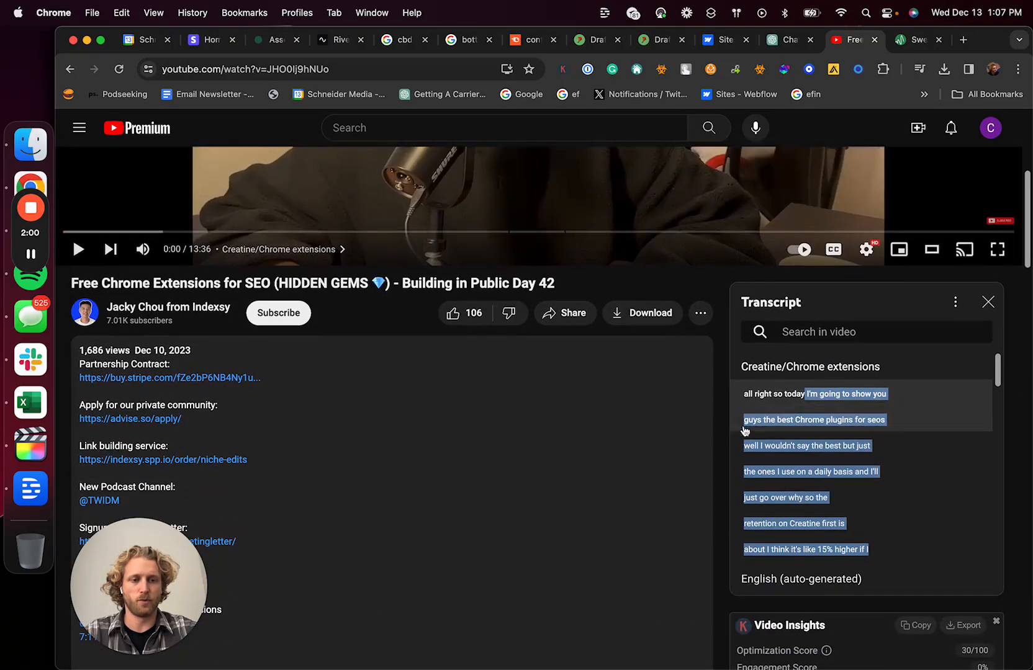
{"action": "scroll", "scroll_direction": "down", "scroll_amount": 3}
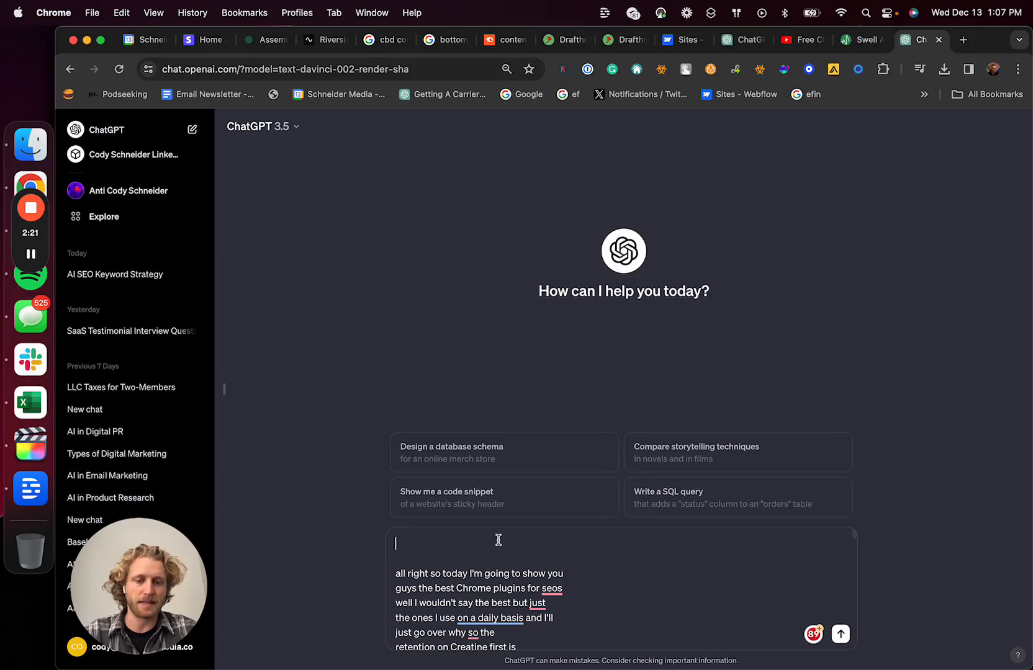
Step: Send ChatGPT a prompt to write a detailed outline based on the pasted transcript
{"action": "type", "text": "write a blog post"}
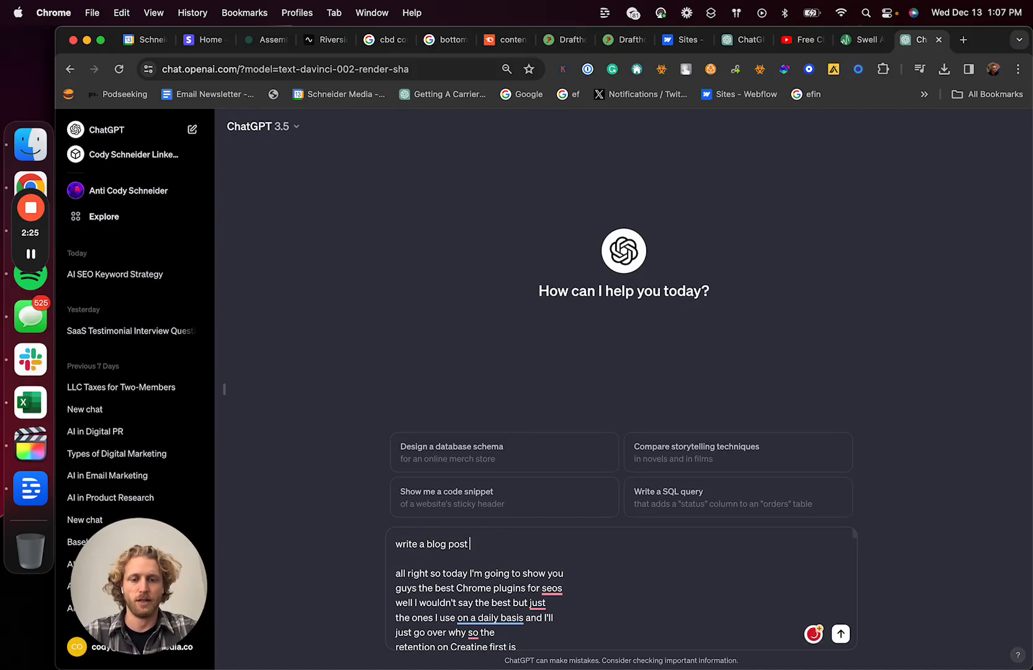
{"action": "type", "text": "outline based"}
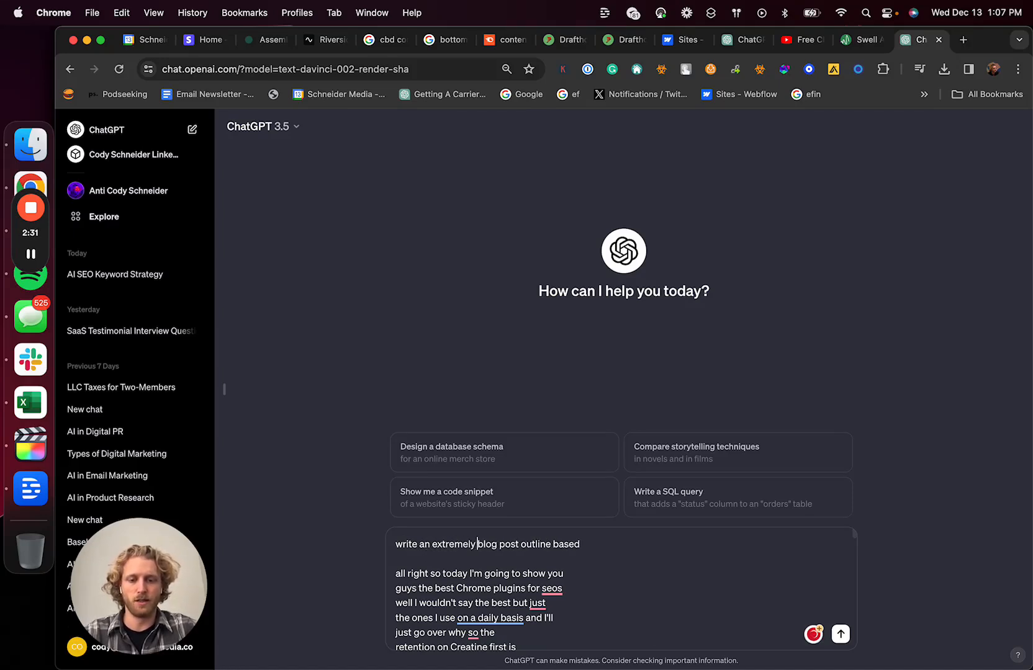
{"action": "type", "text": "detailed"}
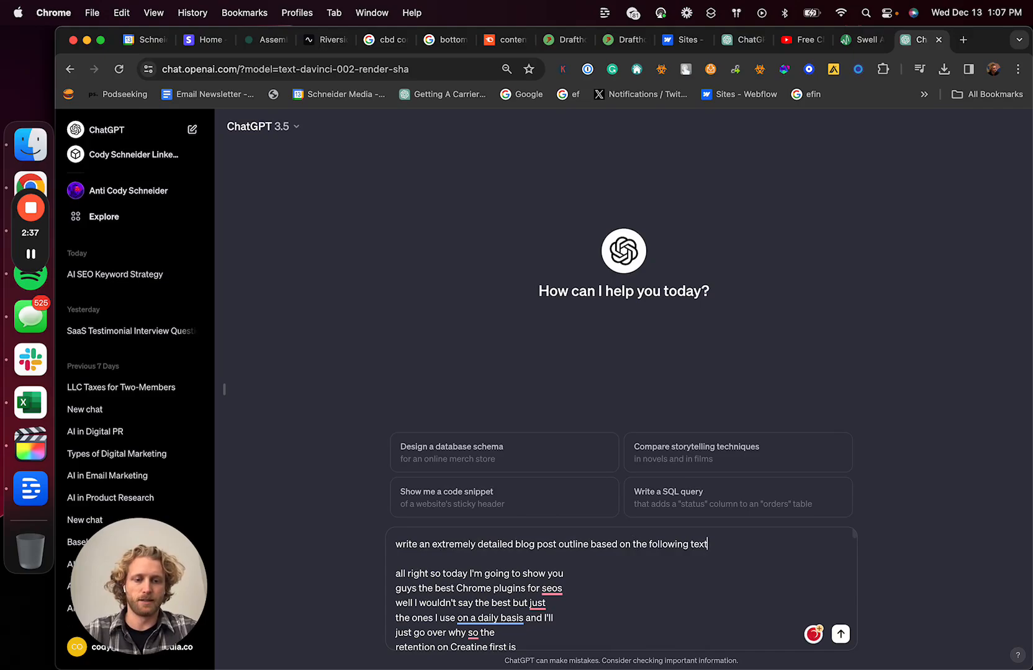
{"action": "left_click", "coordinate": [840, 632]}
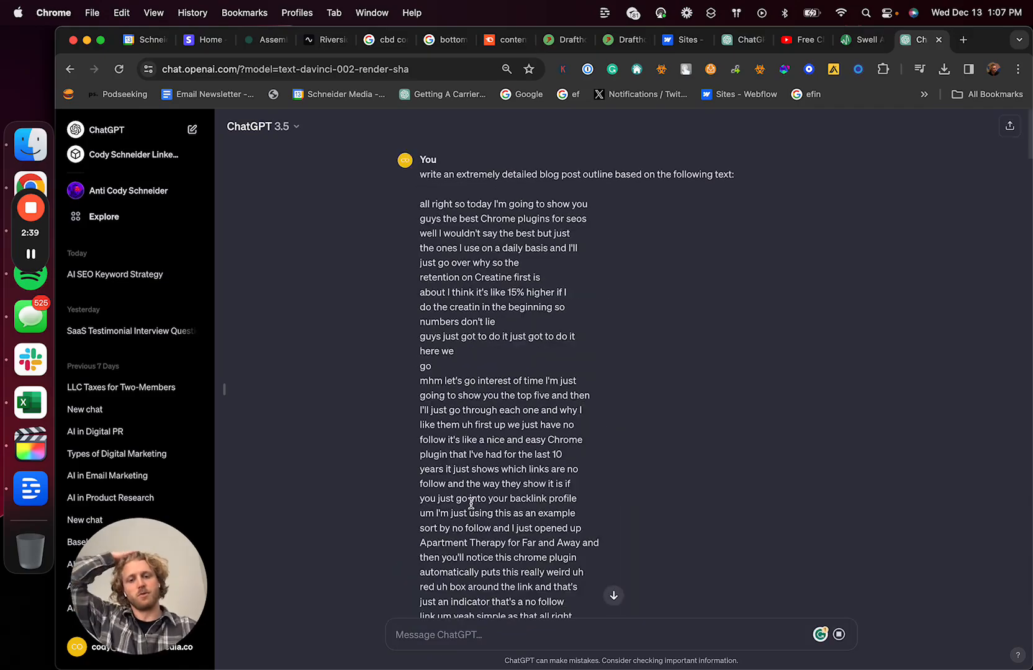
Step: Read through ChatGPT's generated blog post on essential Chrome SEO plugins
{"action": "scroll", "scroll_direction": "down", "scroll_amount": 3}
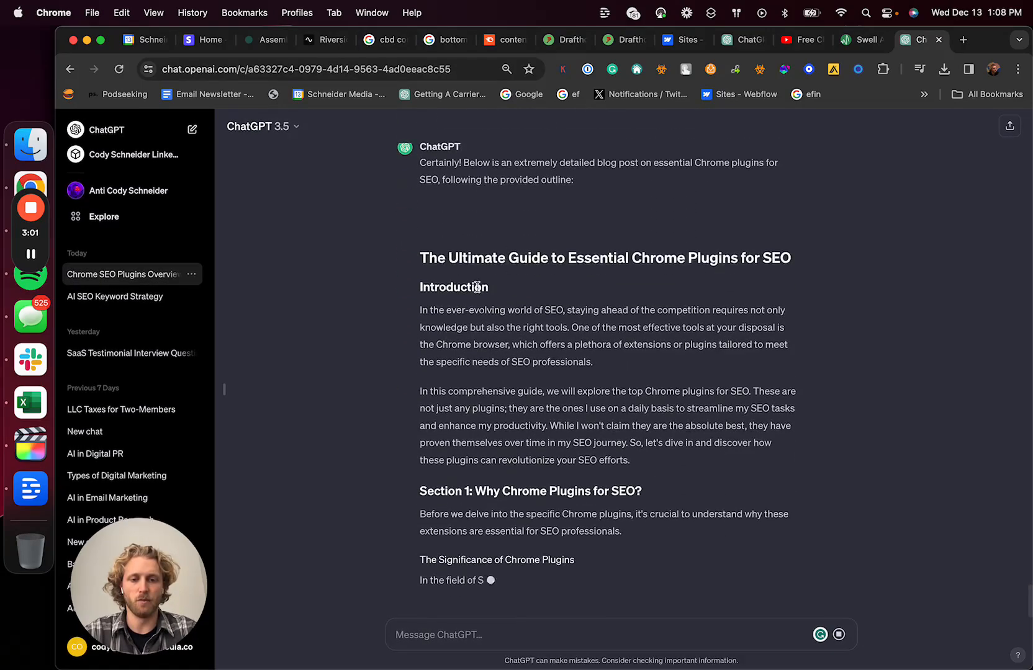
{"action": "scroll", "scroll_direction": "down", "scroll_amount": 3}
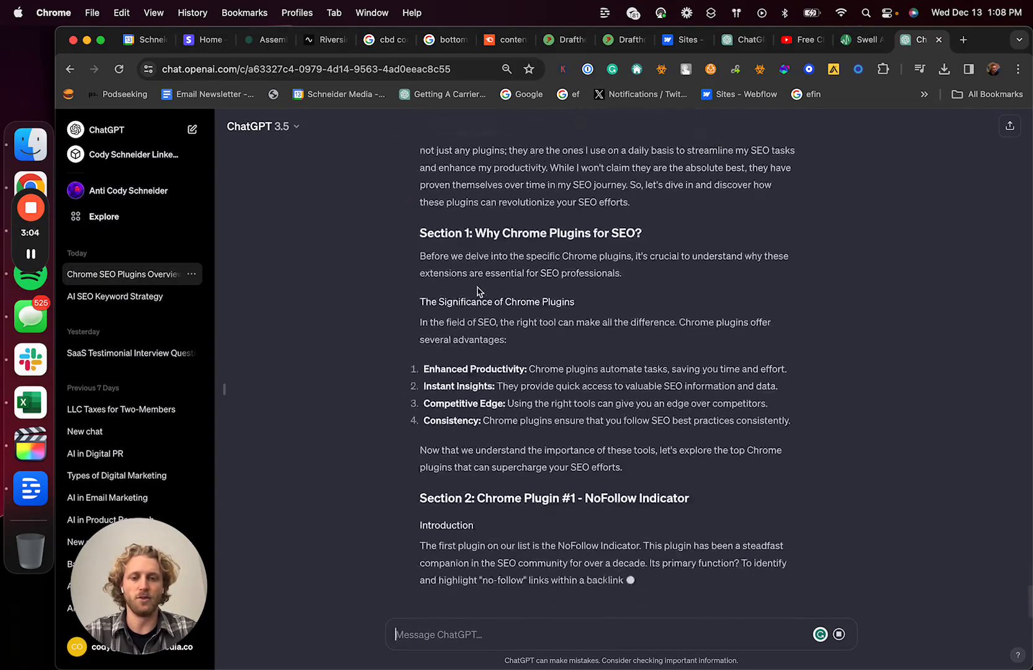
{"action": "scroll", "scroll_direction": "down", "scroll_amount": 3}
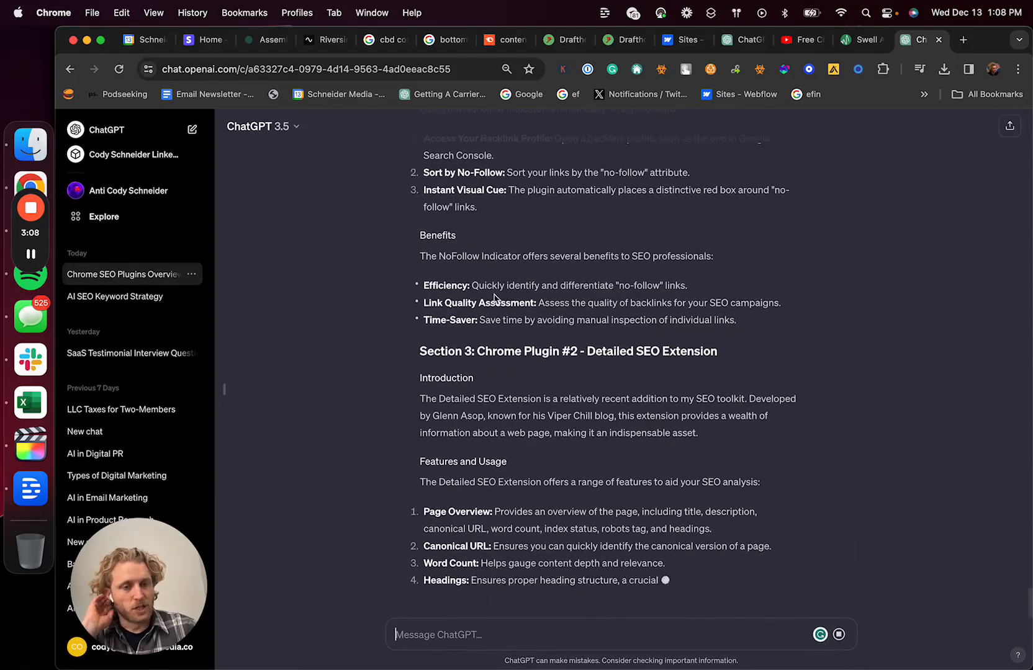
{"action": "scroll", "scroll_direction": "down", "scroll_amount": 3}
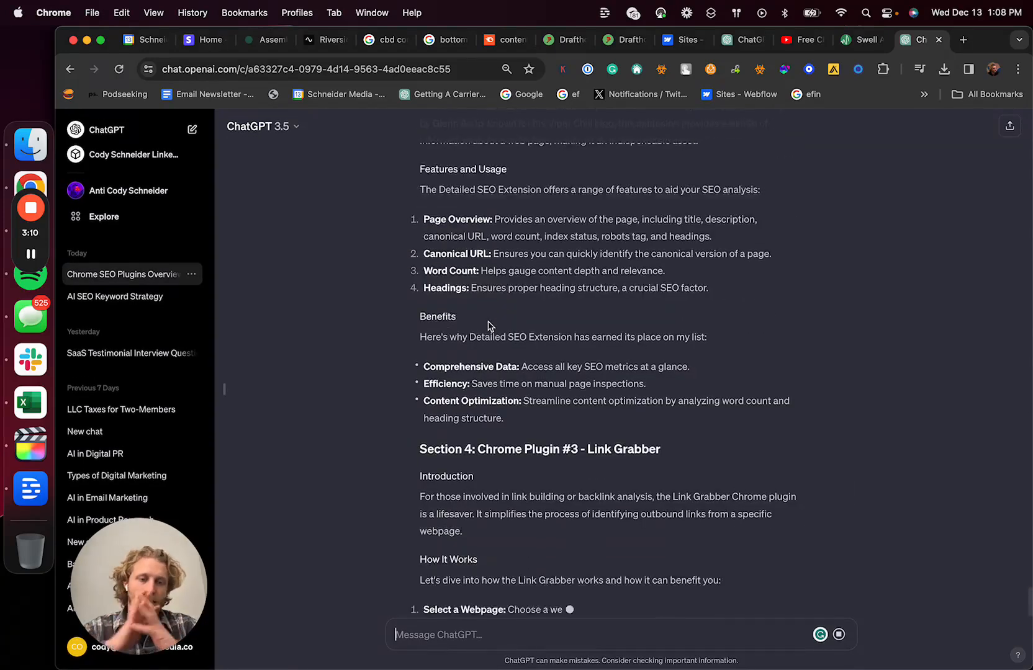
{"action": "scroll", "scroll_direction": "down", "scroll_amount": 3}
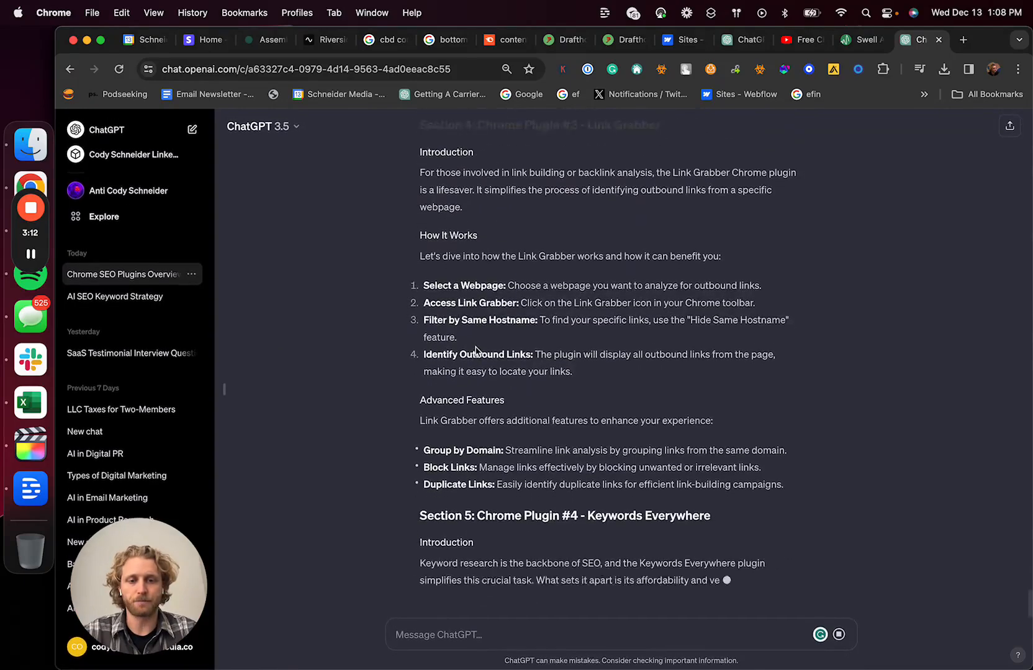
{"action": "left_click", "coordinate": [964, 40]}
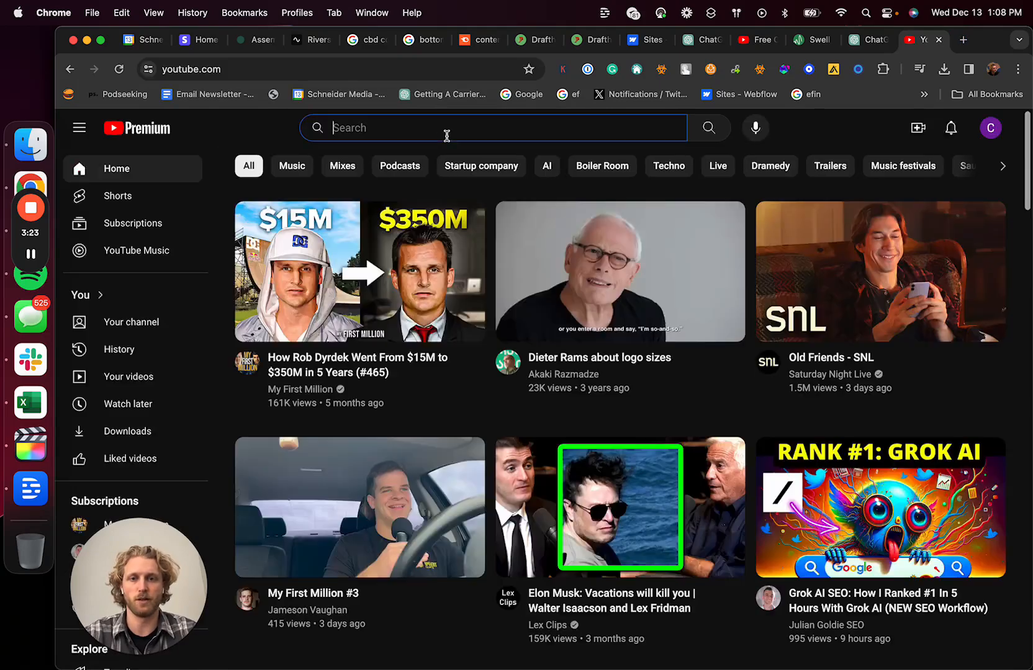
Step: Search YouTube for 'how to shopify tutorial' and scroll through the results
{"action": "type", "text": "how to shopify tutorial"}
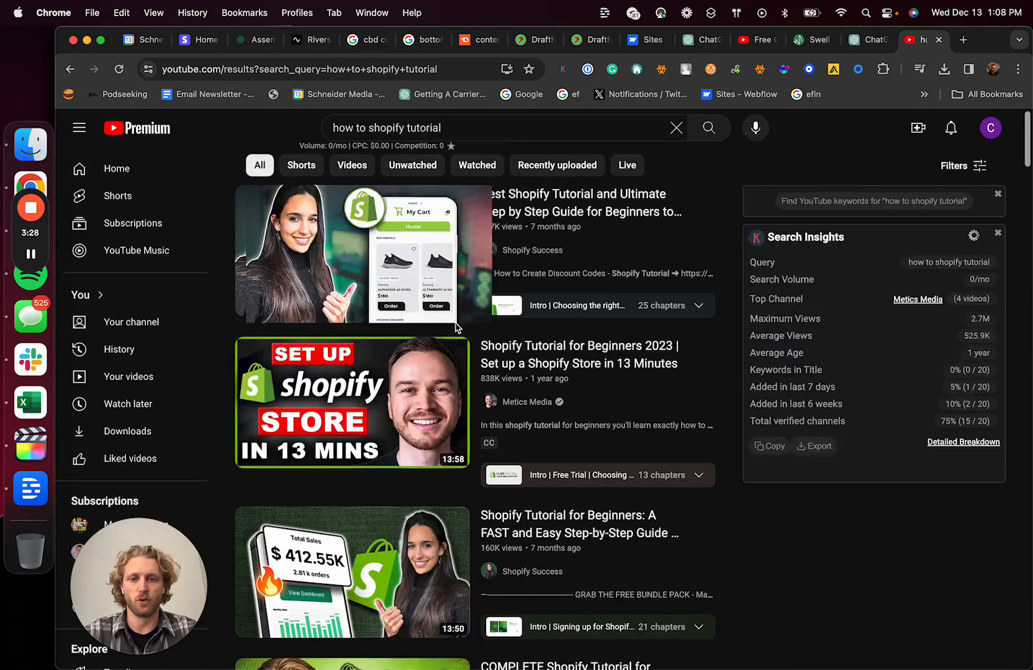
{"action": "scroll", "scroll_direction": "down", "scroll_amount": 3}
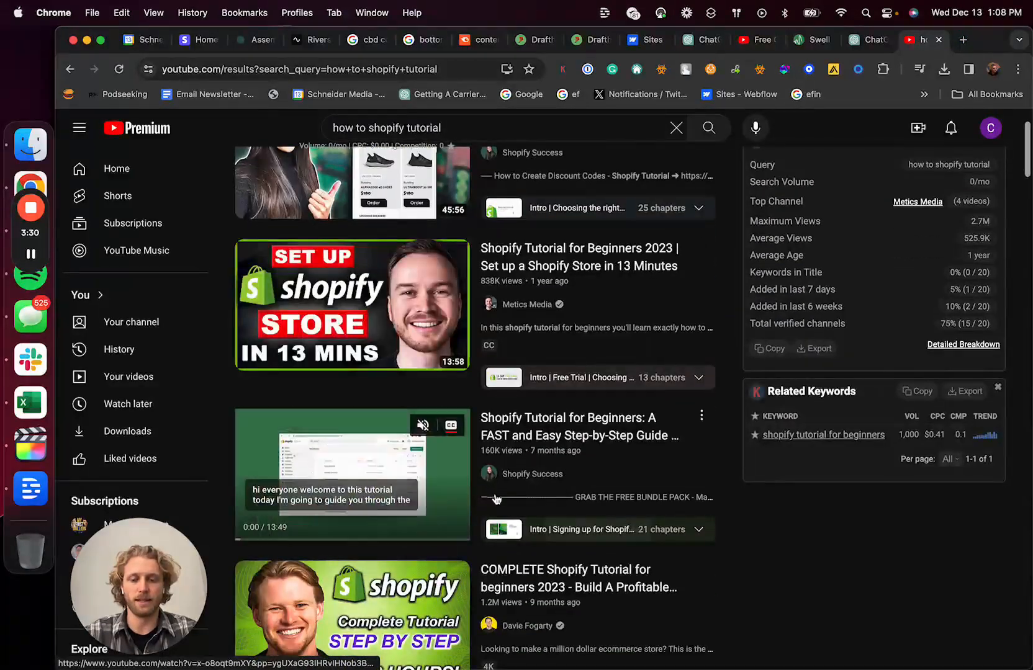
{"action": "scroll", "scroll_direction": "down", "scroll_amount": 3}
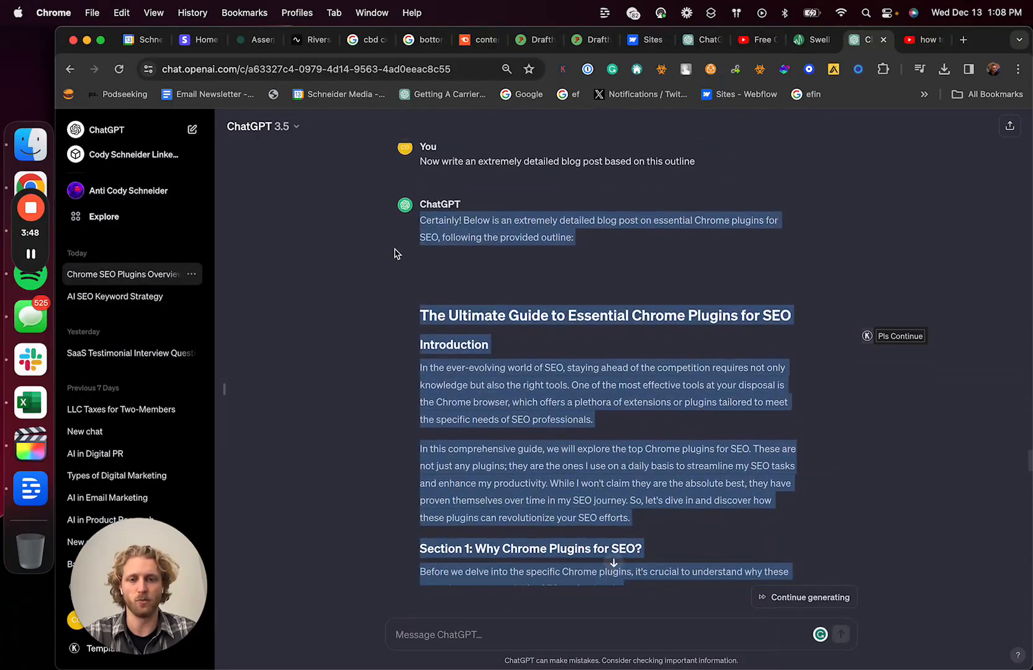
Step: Select ChatGPT's full Chrome SEO blog post, scrolling to its end, then go to Swell AI
{"action": "scroll", "scroll_direction": "down", "scroll_amount": 3}
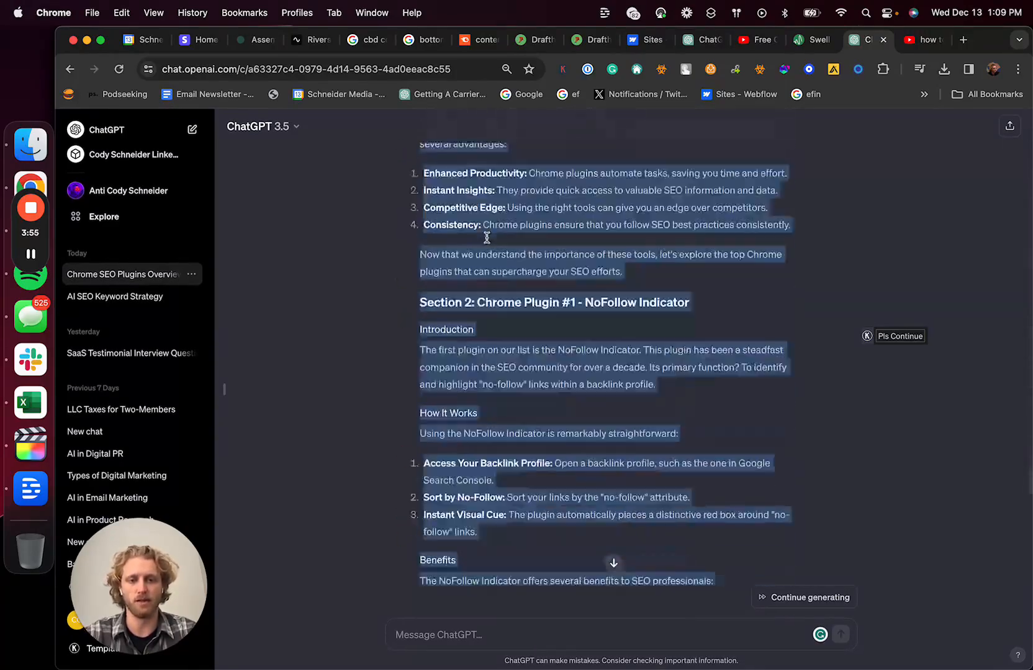
{"action": "scroll", "scroll_direction": "down", "scroll_amount": 3}
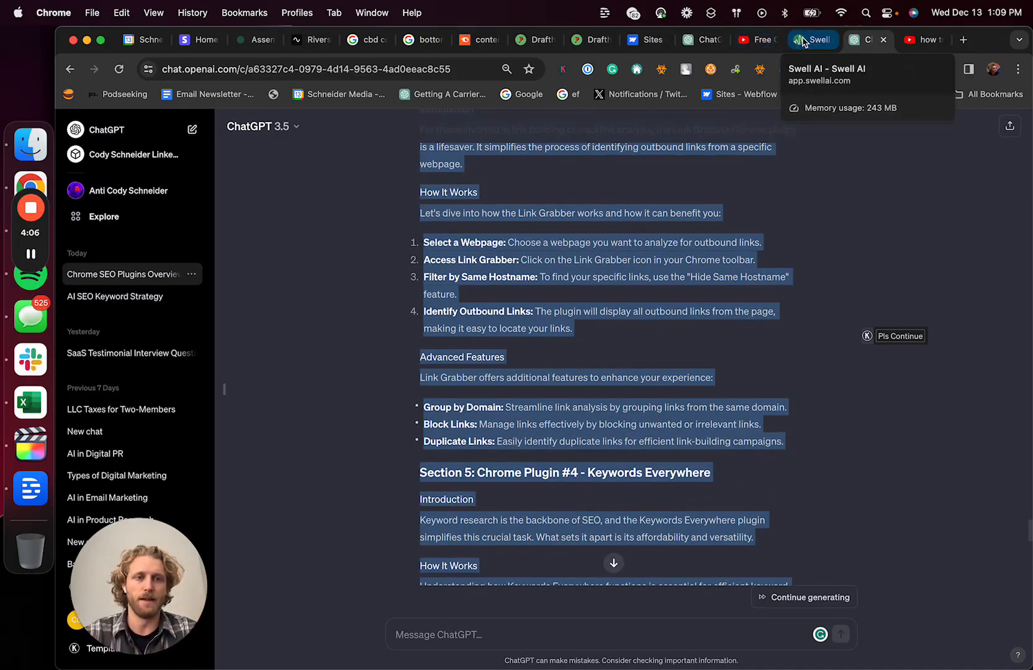
{"action": "left_click", "coordinate": [814, 39]}
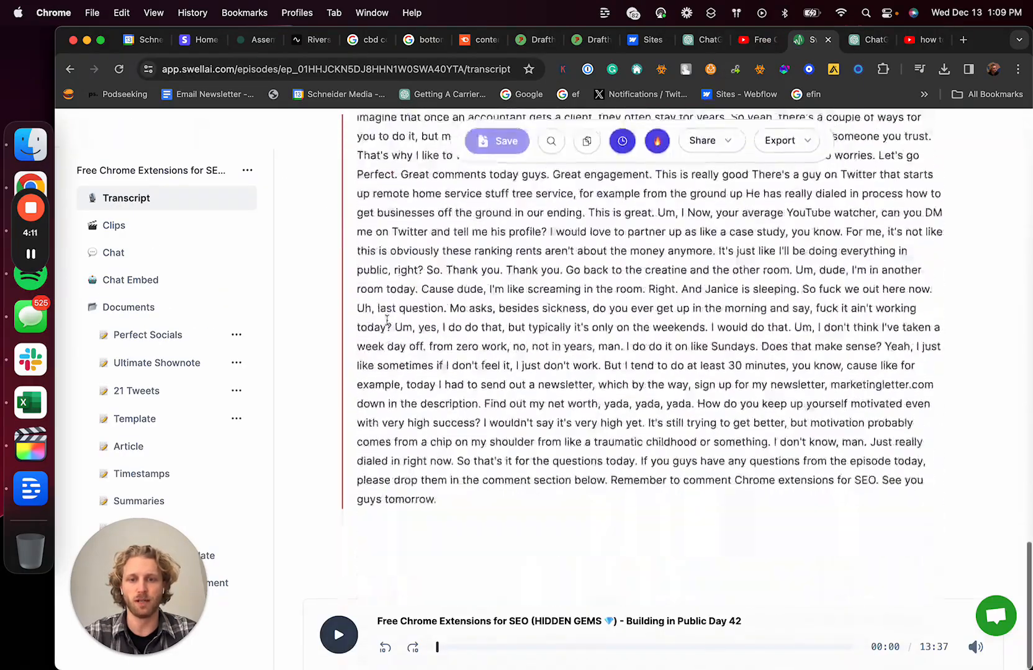
Step: View the episode's Clips and start a new document running the blog outline prompt
{"action": "left_click", "coordinate": [114, 226]}
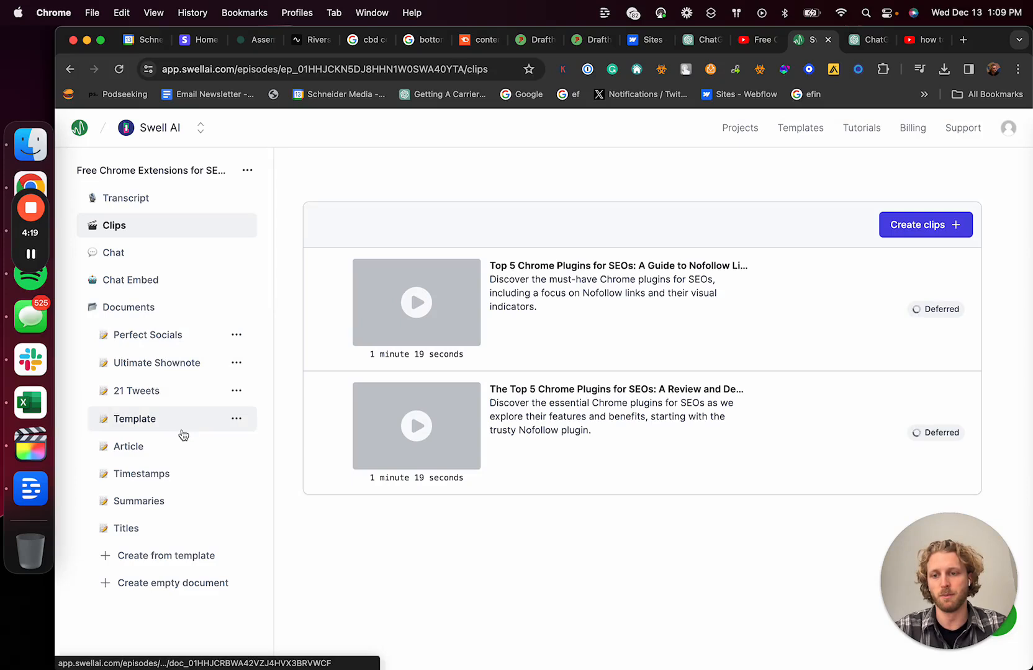
{"action": "left_click", "coordinate": [129, 446]}
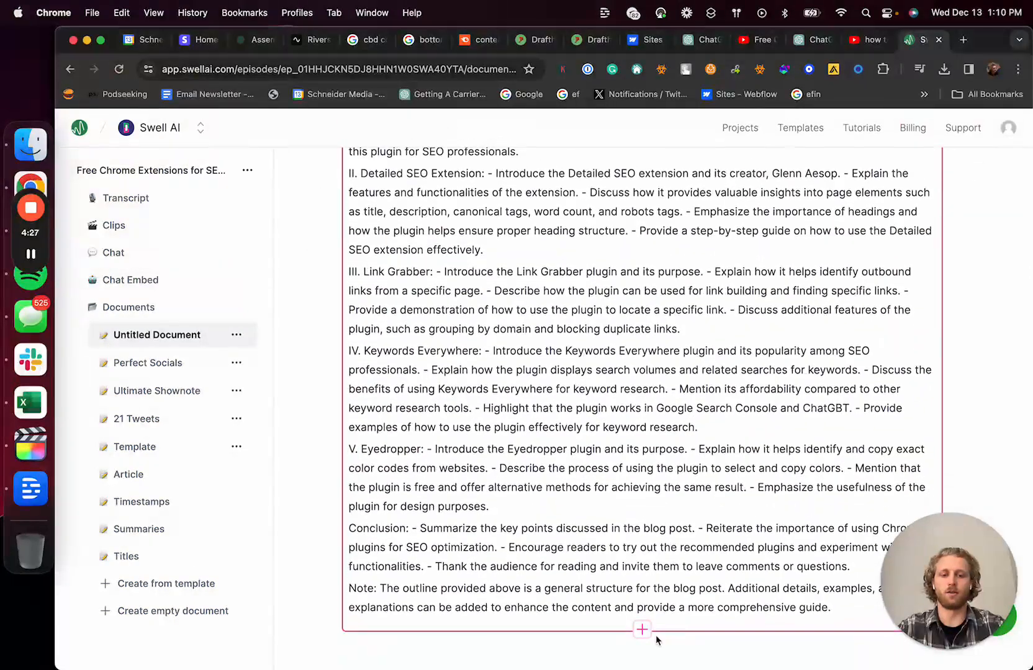
Step: Add a follow-up prompt: 'now write an extremely detailed blog post based on this outline'
{"action": "left_click", "coordinate": [641, 646]}
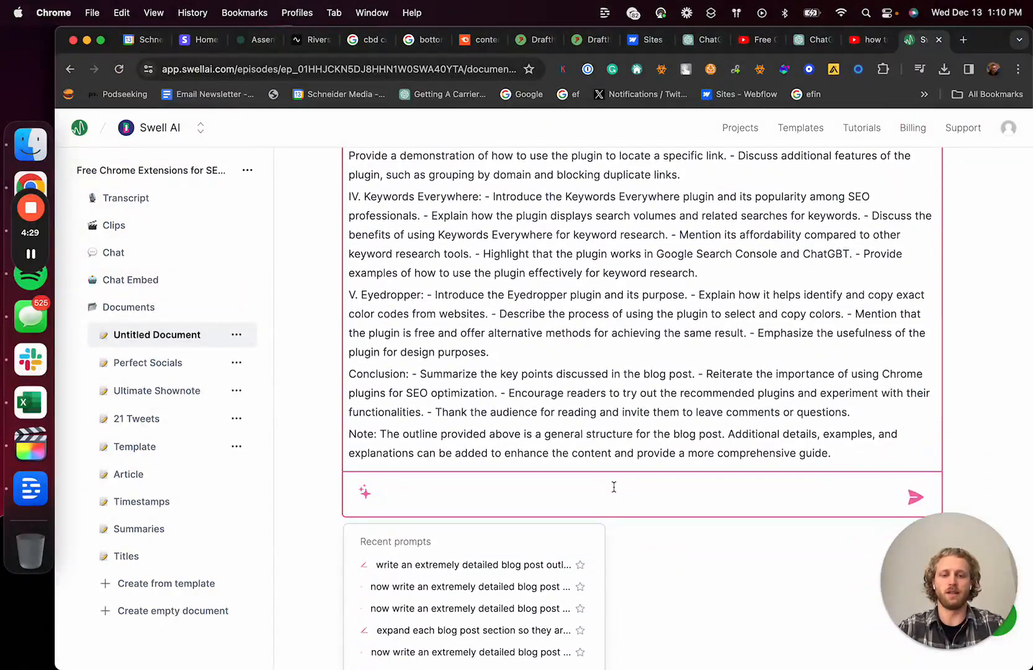
{"action": "type", "text": "now wrti"}
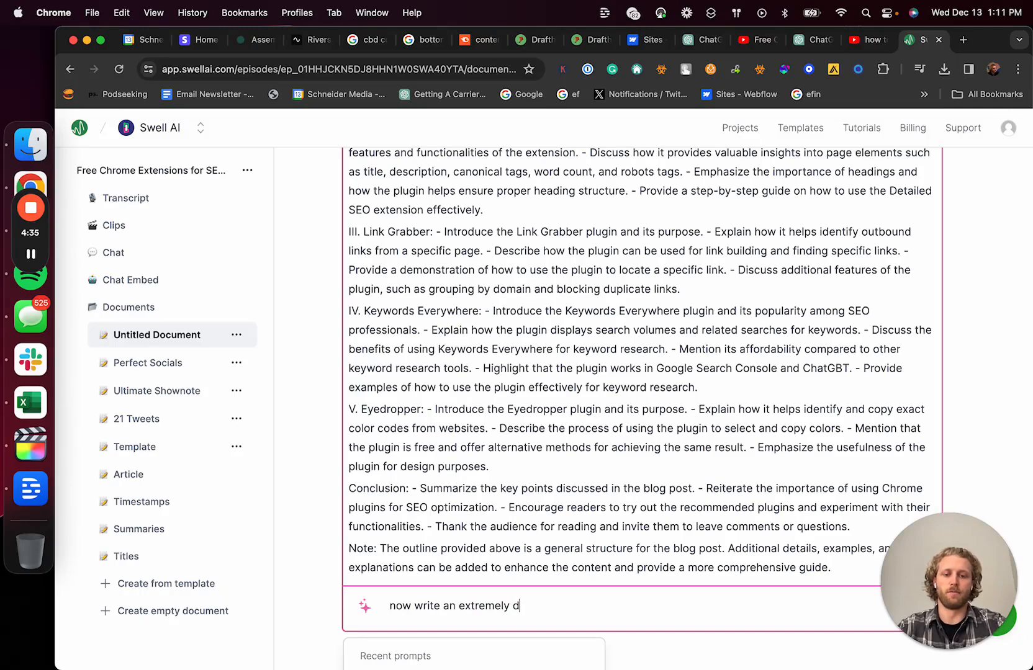
{"action": "type", "text": "etailed blog post"}
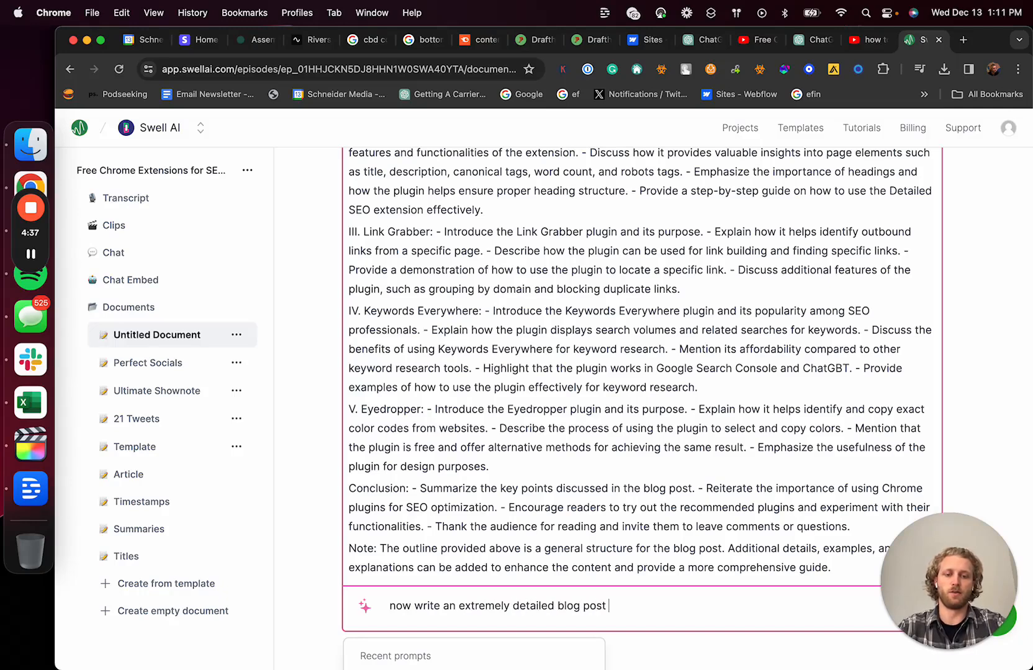
{"action": "type", "text": "based on this outline, make i"}
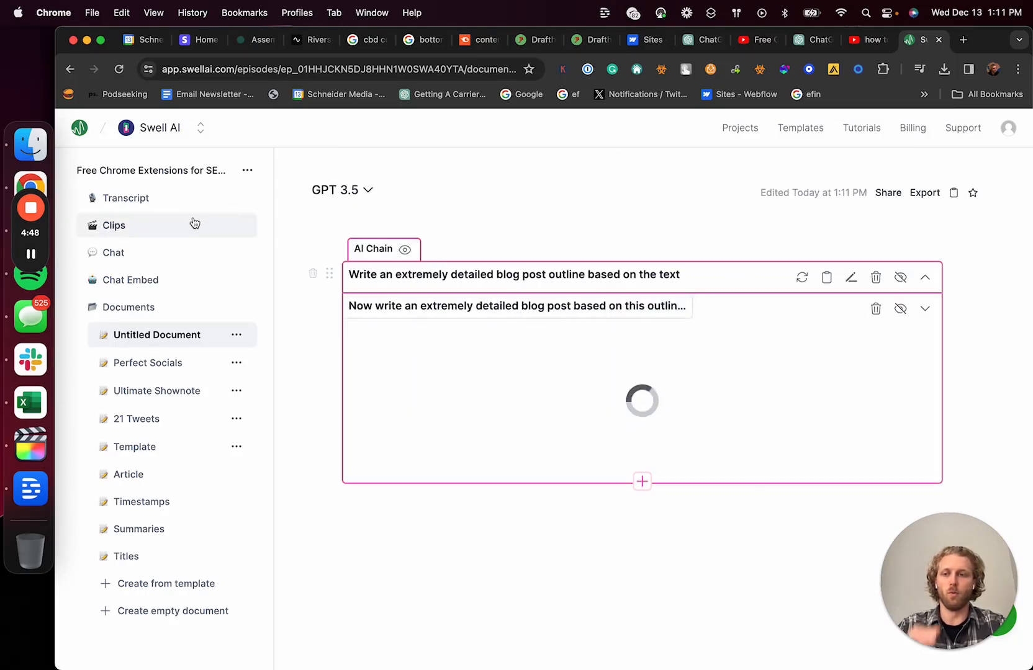
{"action": "mouse_move", "coordinate": [962, 200]}
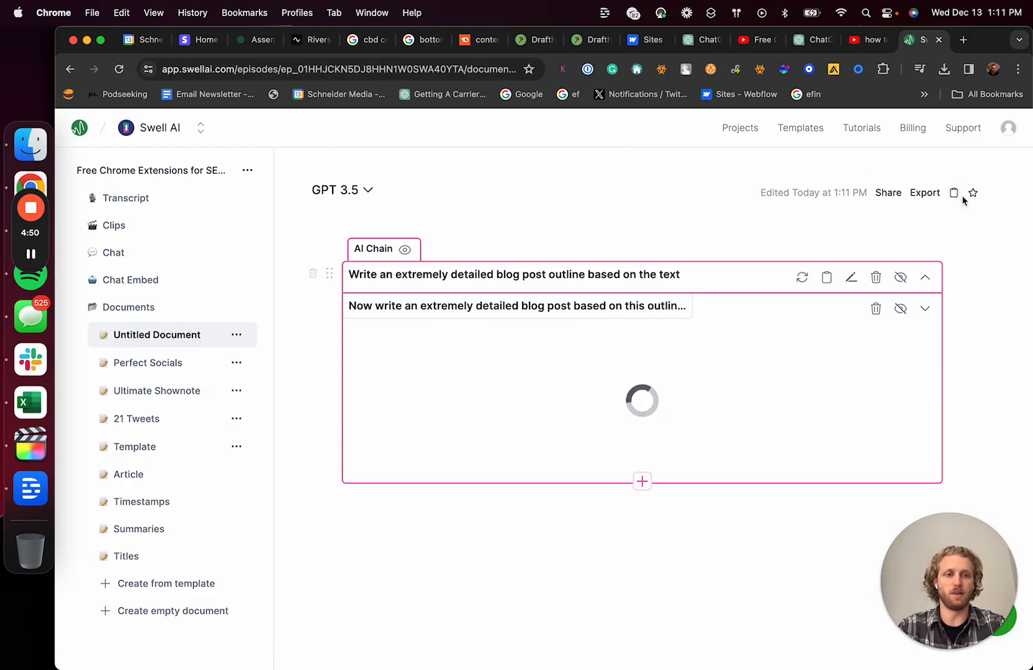
{"action": "mouse_move", "coordinate": [977, 193]}
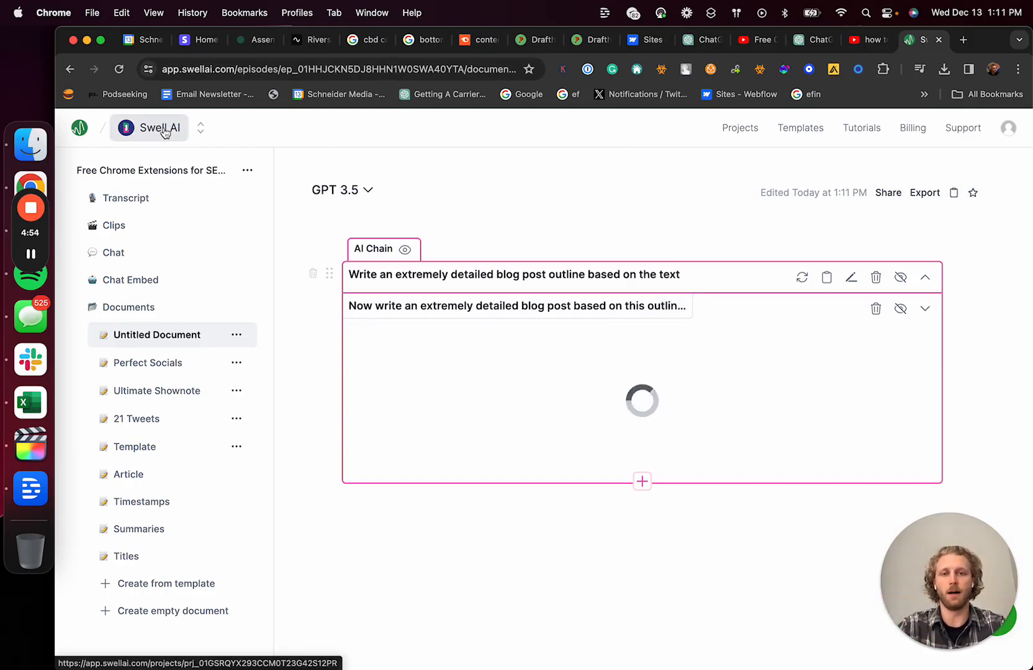
Step: Glance at the YouTube search results and return to Swell AI while the chain finishes
{"action": "left_click", "coordinate": [866, 40]}
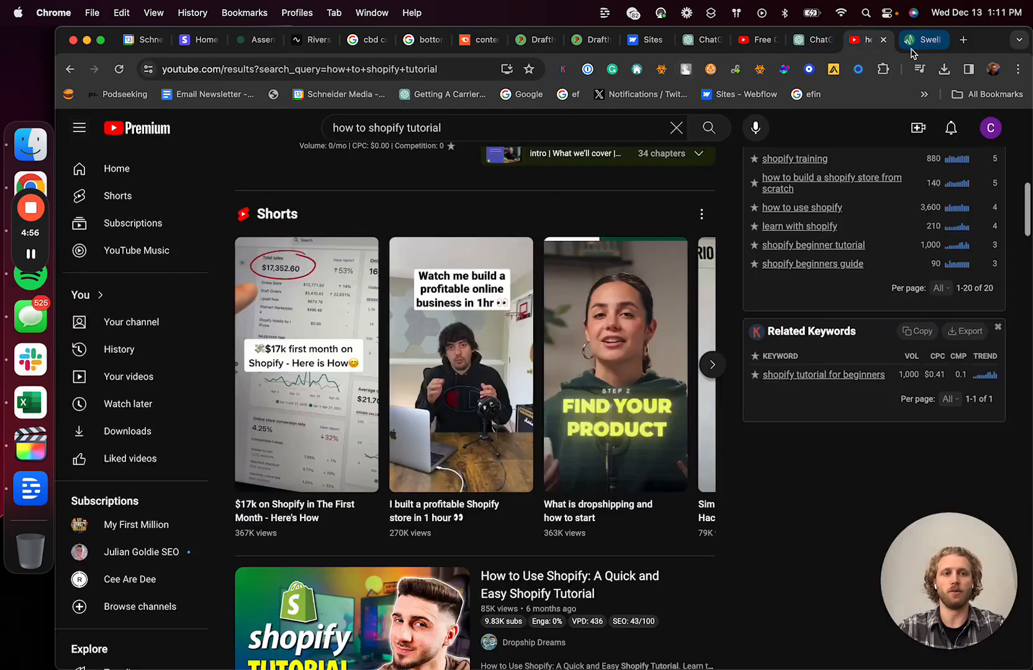
{"action": "left_click", "coordinate": [921, 40]}
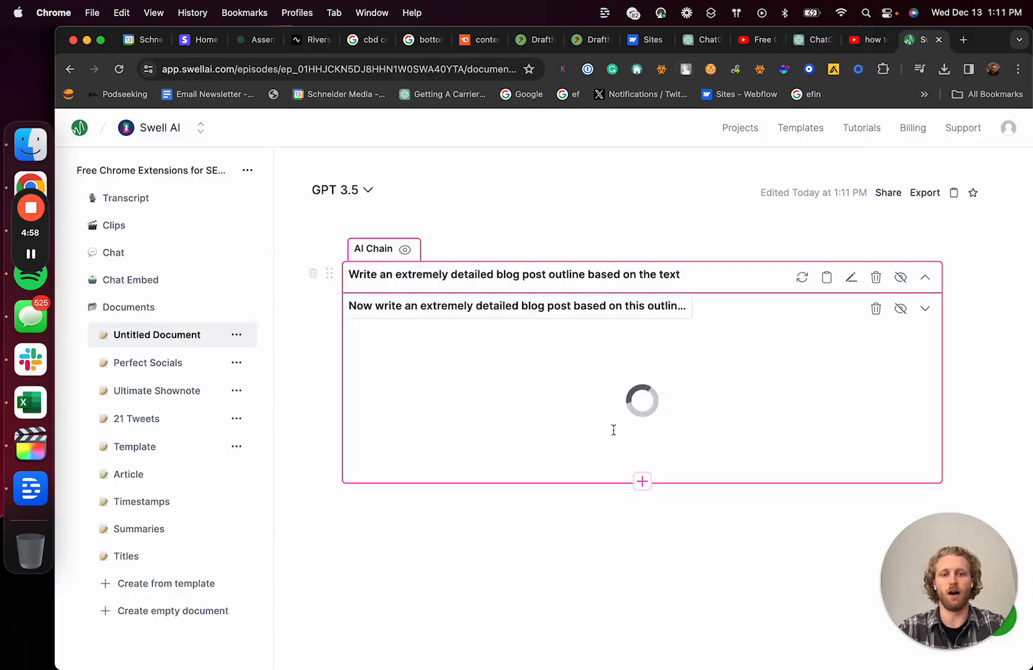
{"action": "left_click", "coordinate": [811, 40]}
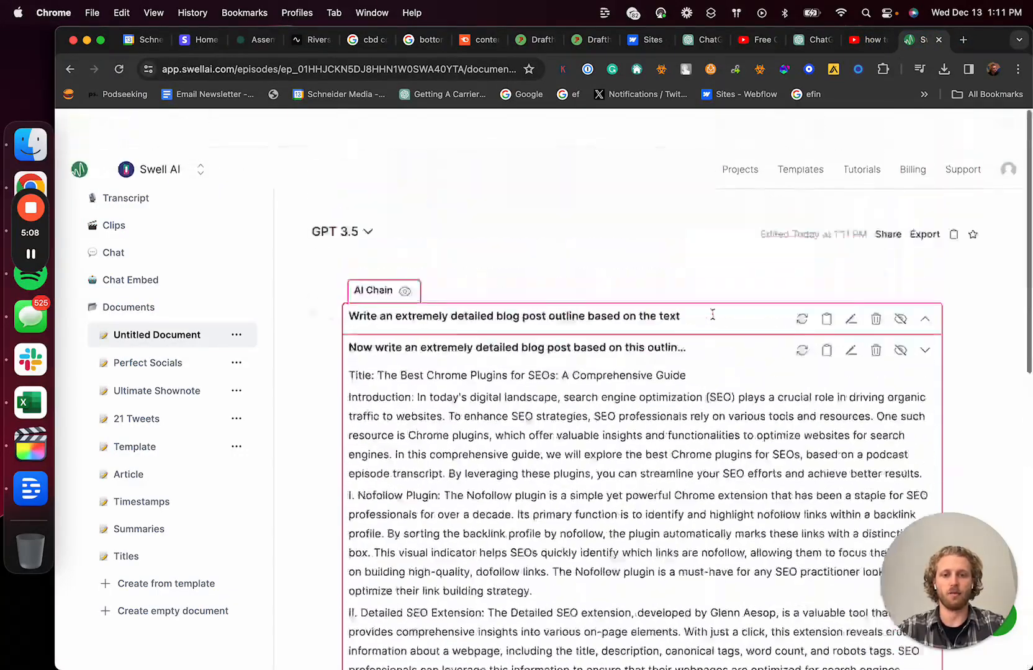
{"action": "scroll", "scroll_direction": "down", "scroll_amount": 3}
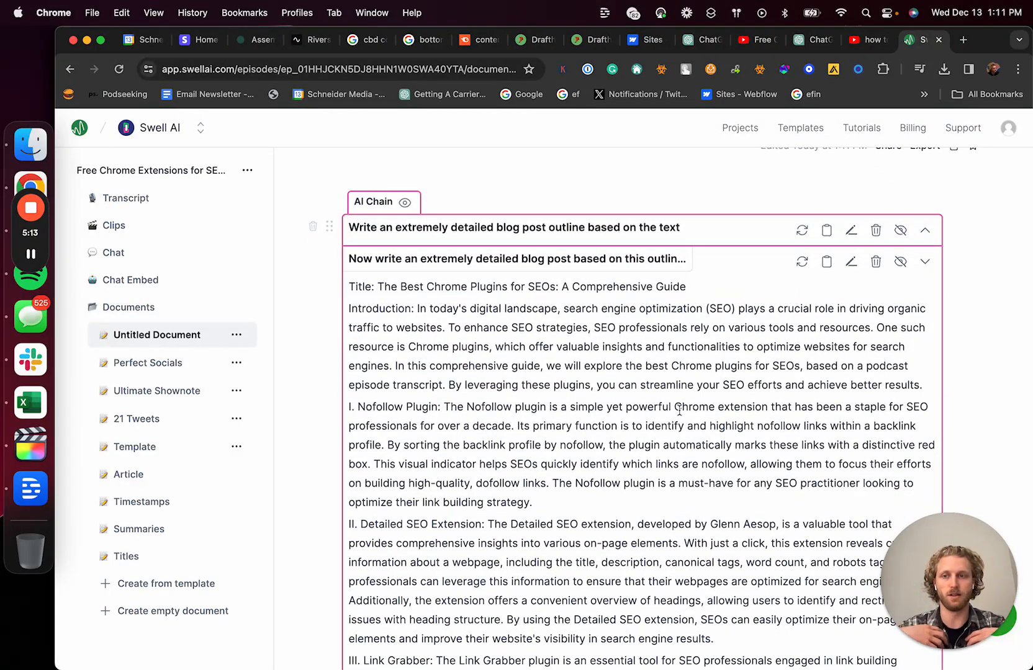
{"action": "mouse_move", "coordinate": [166, 142]}
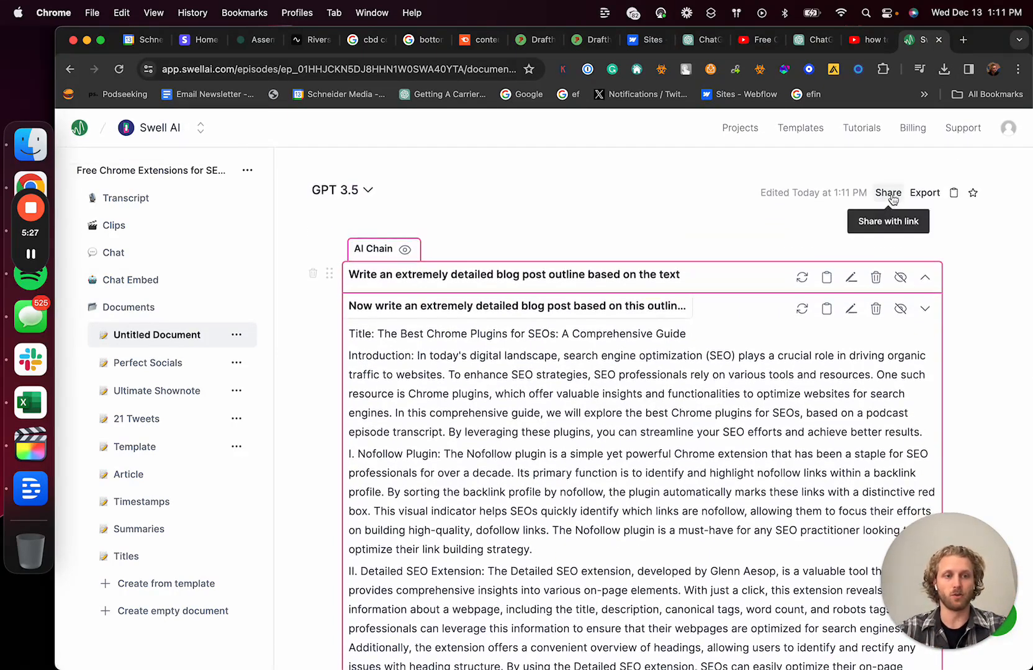
Step: Check the Export options, then collapse the chain prompts to show only the Chrome SEO plugins post
{"action": "left_click", "coordinate": [924, 192]}
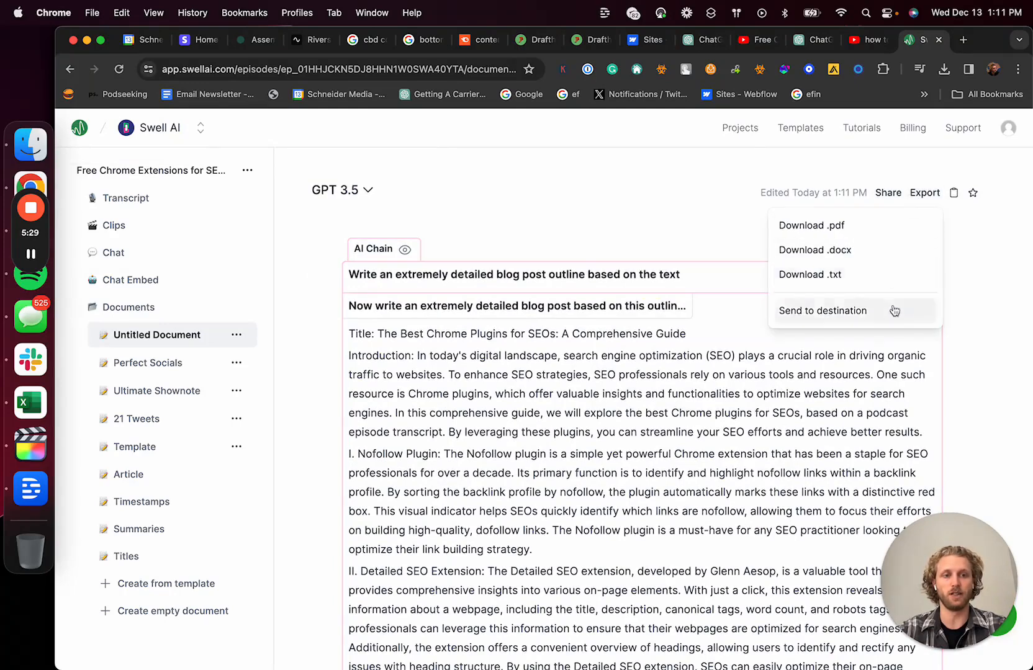
{"action": "left_click", "coordinate": [822, 311]}
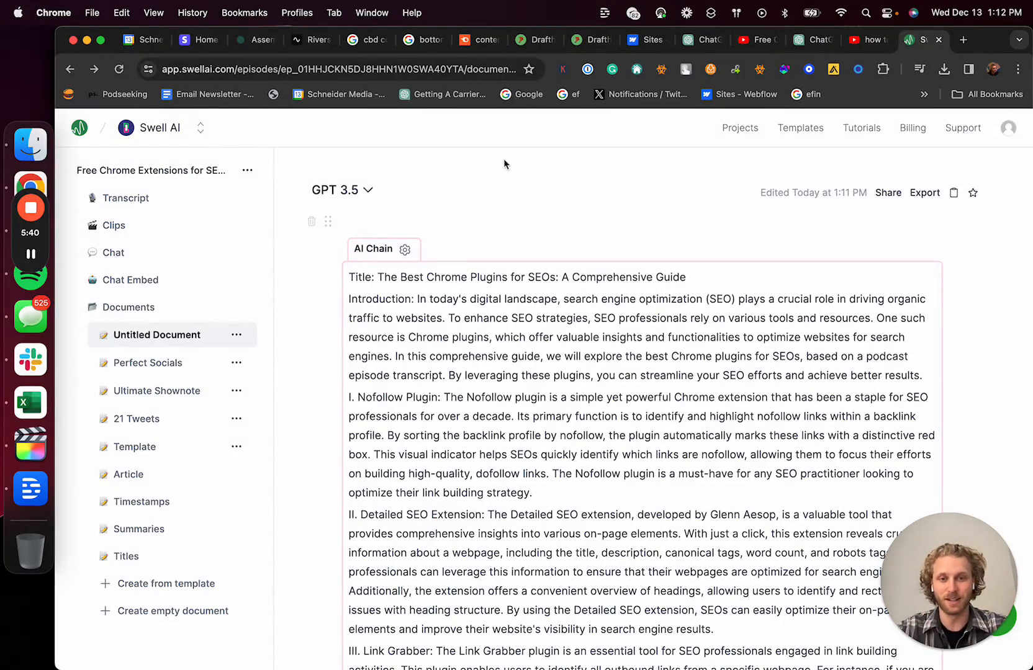
{"action": "mouse_move", "coordinate": [522, 185]}
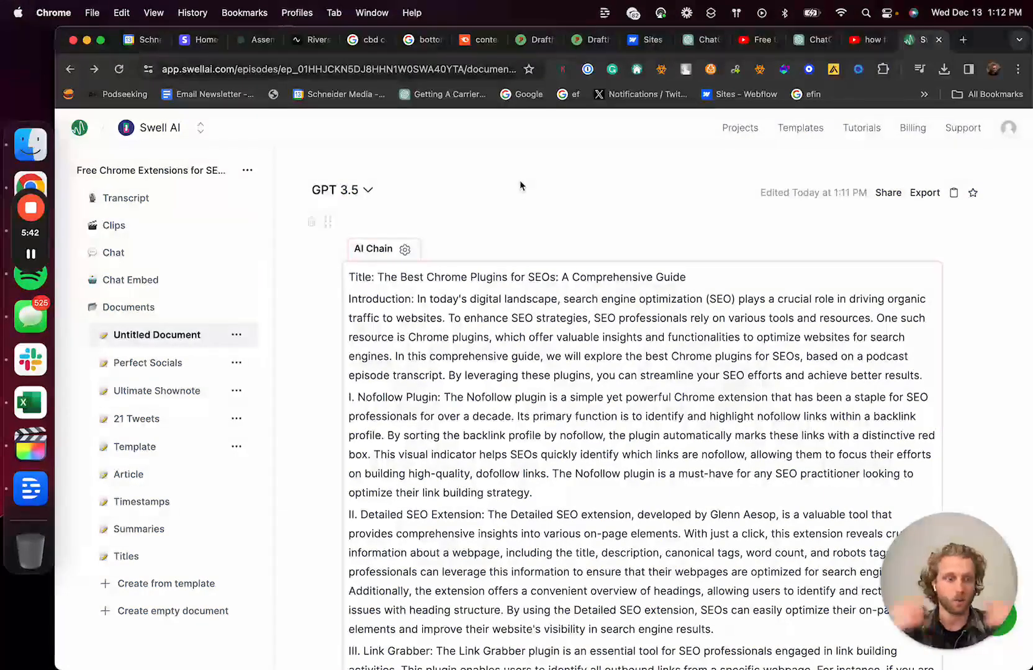
{"action": "mouse_move", "coordinate": [311, 221]}
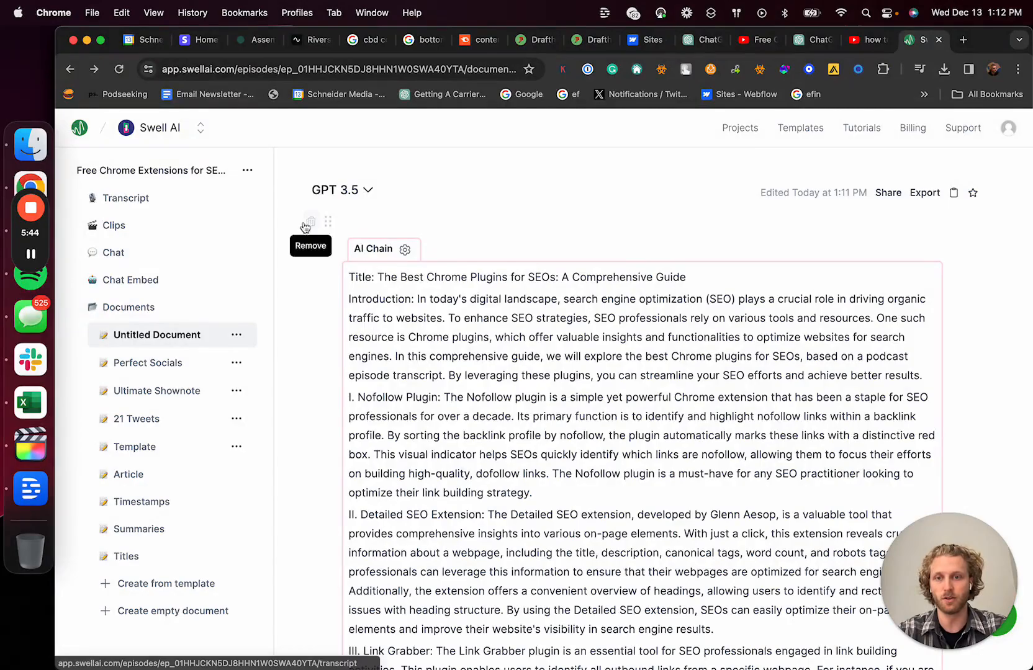